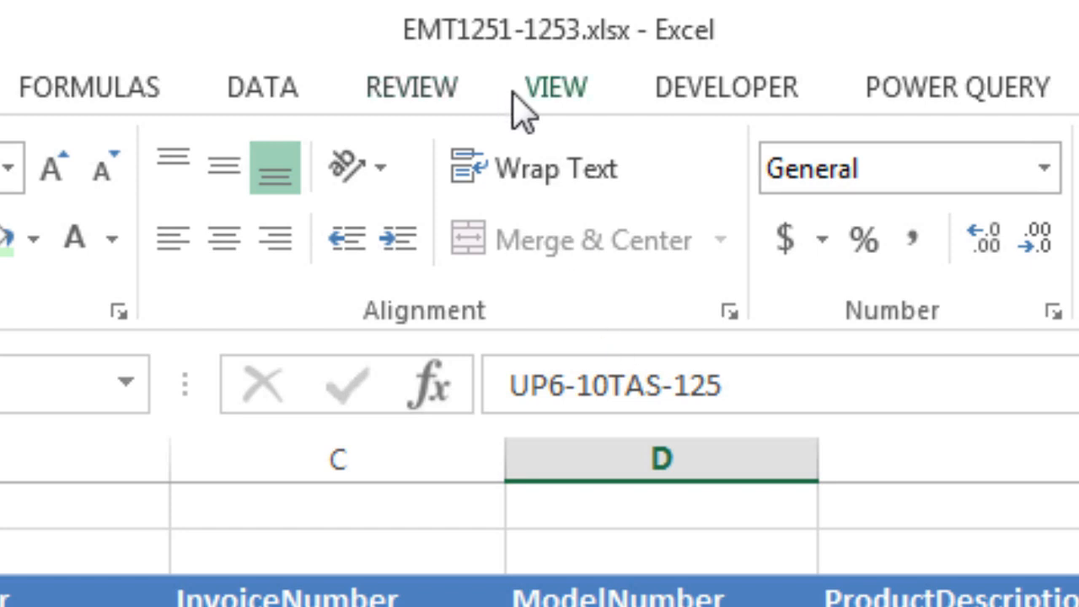
mouse_move(385, 132)
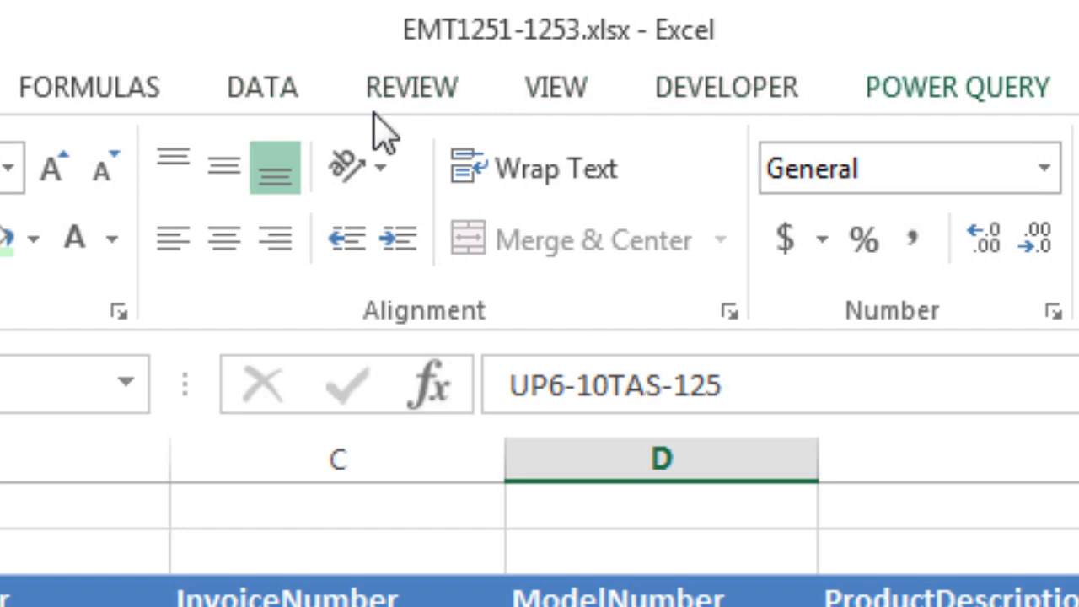
mouse_move(758, 50)
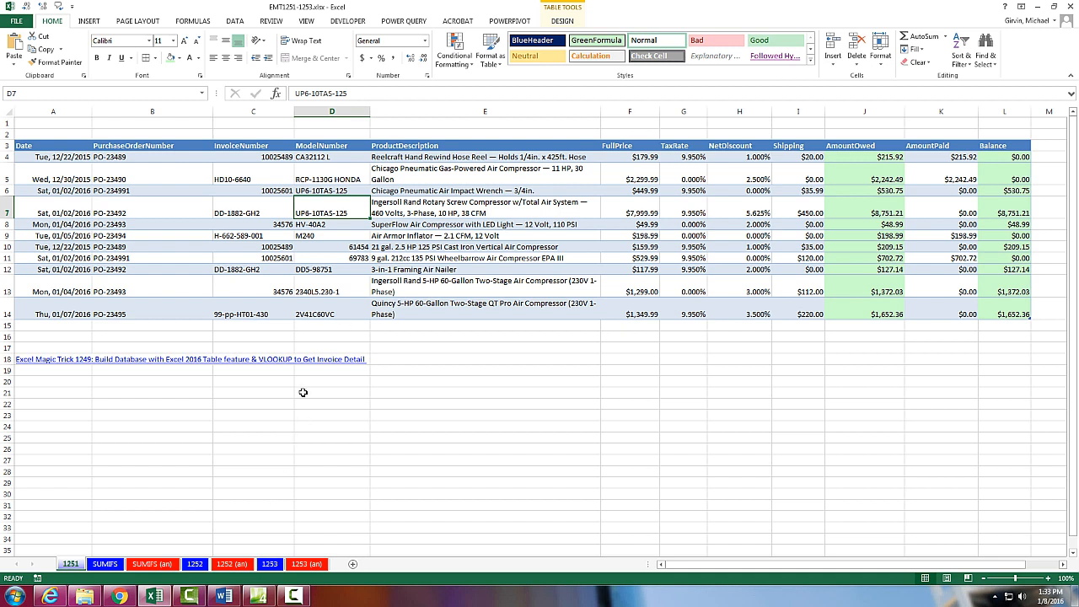
mouse_move(128, 381)
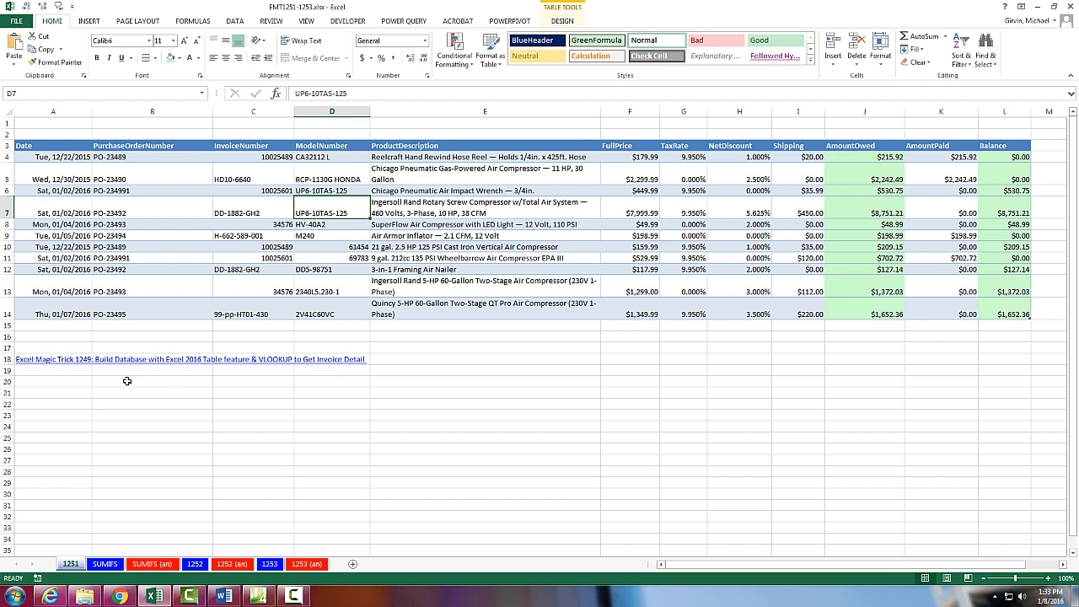
mouse_move(84, 378)
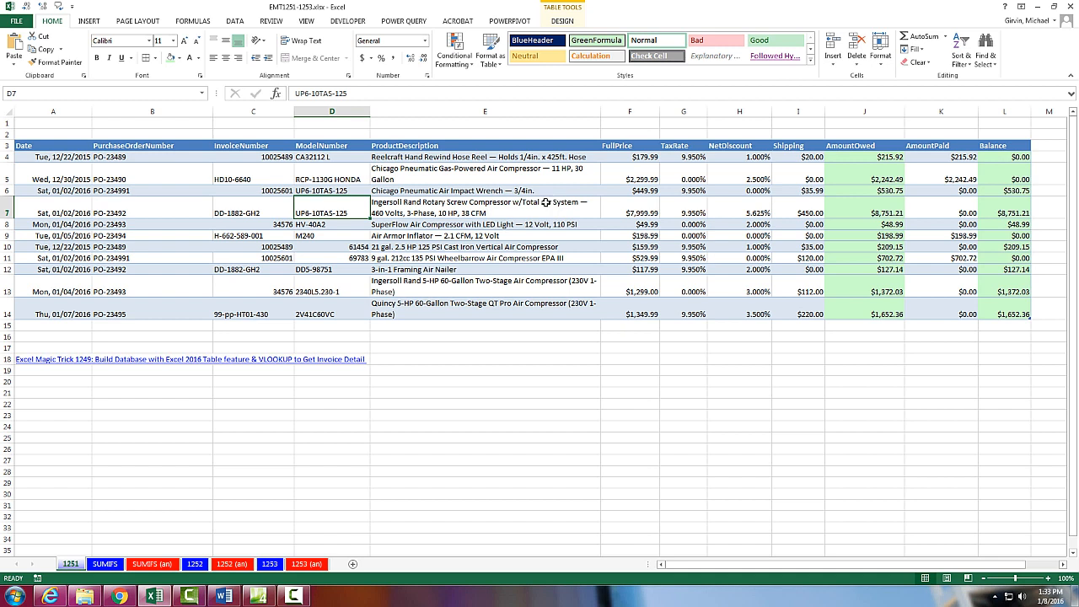
mouse_move(580, 280)
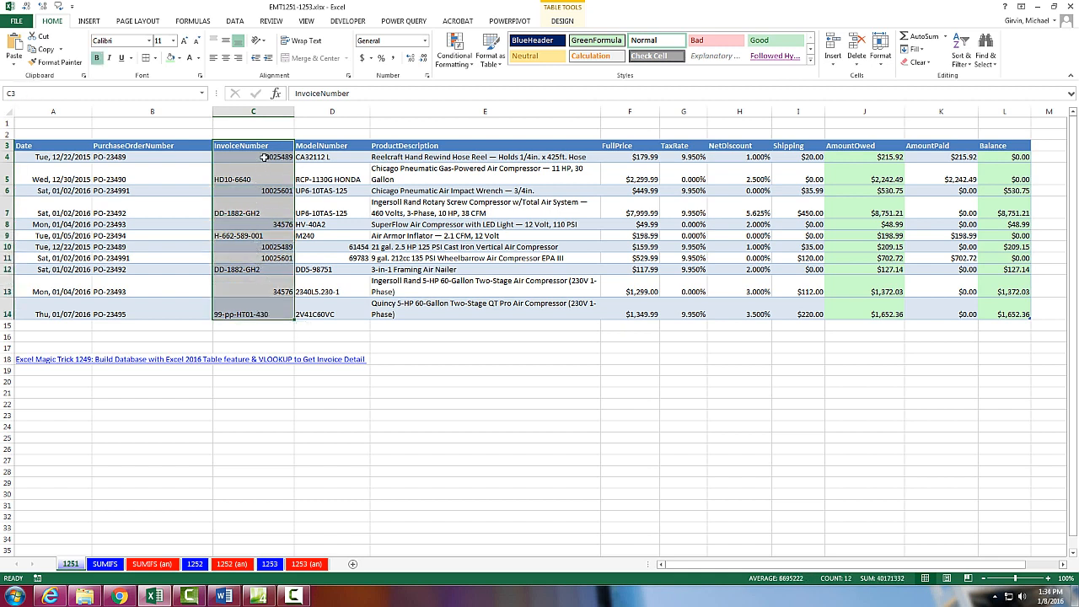
Select invoices 10025489 and DD-1882-GH2 in the table and show its Table Design options.
click(253, 246)
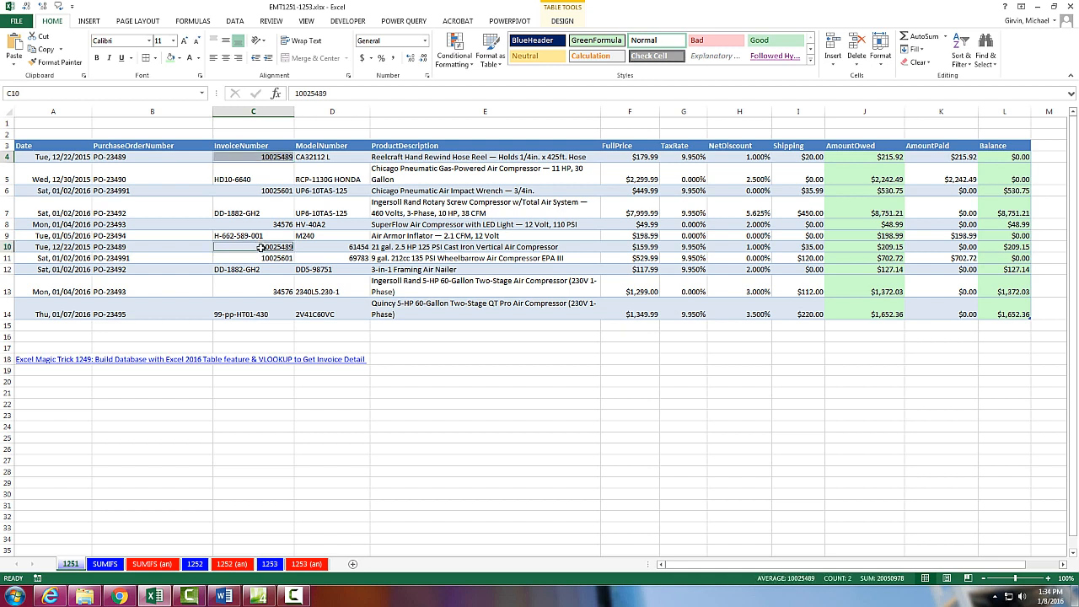
mouse_move(290, 269)
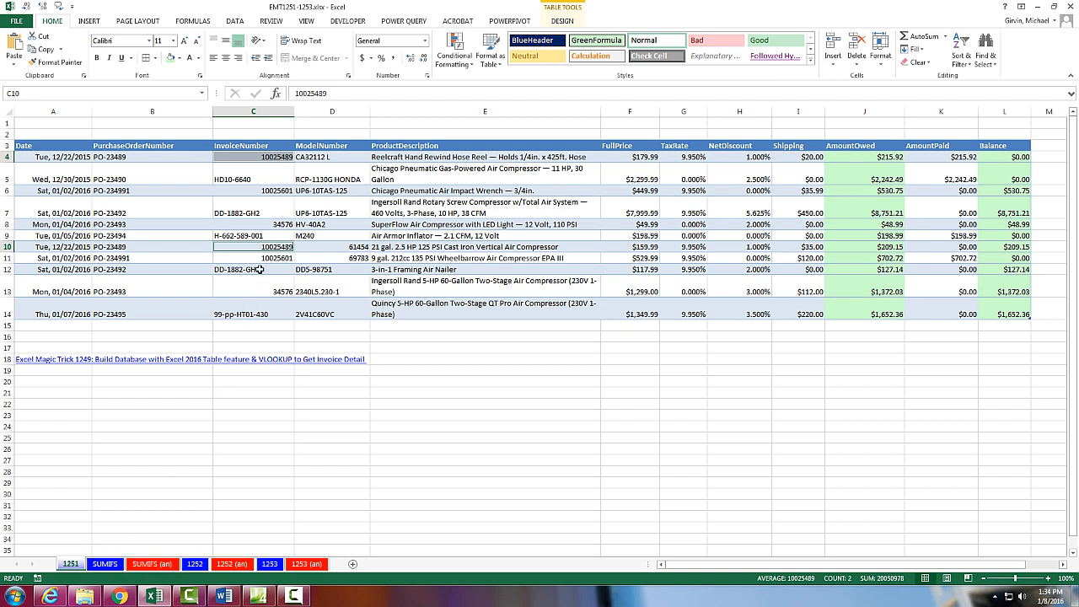
click(253, 212)
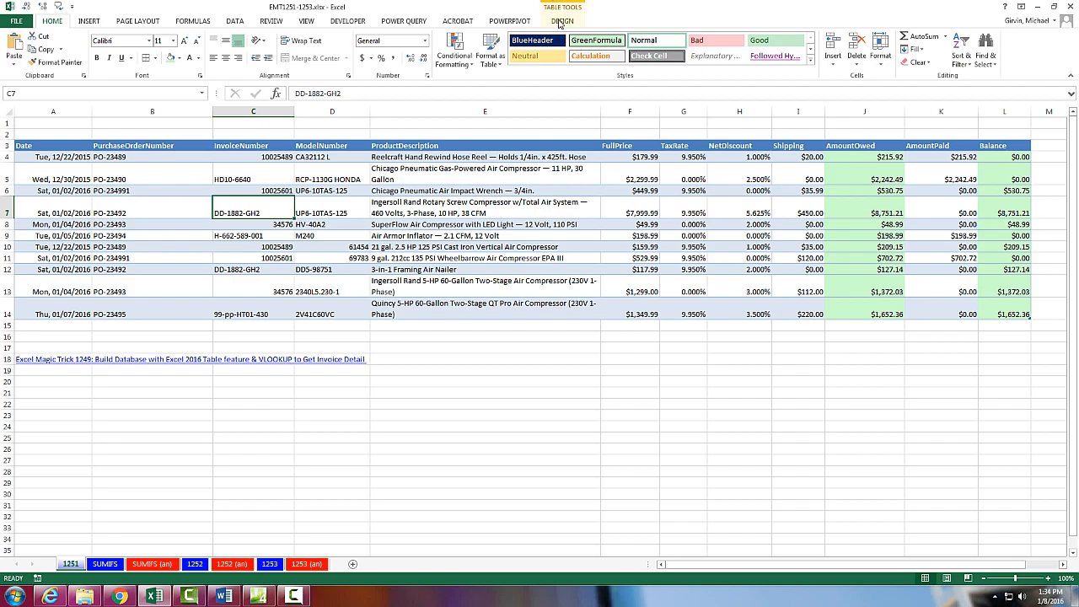
click(563, 20)
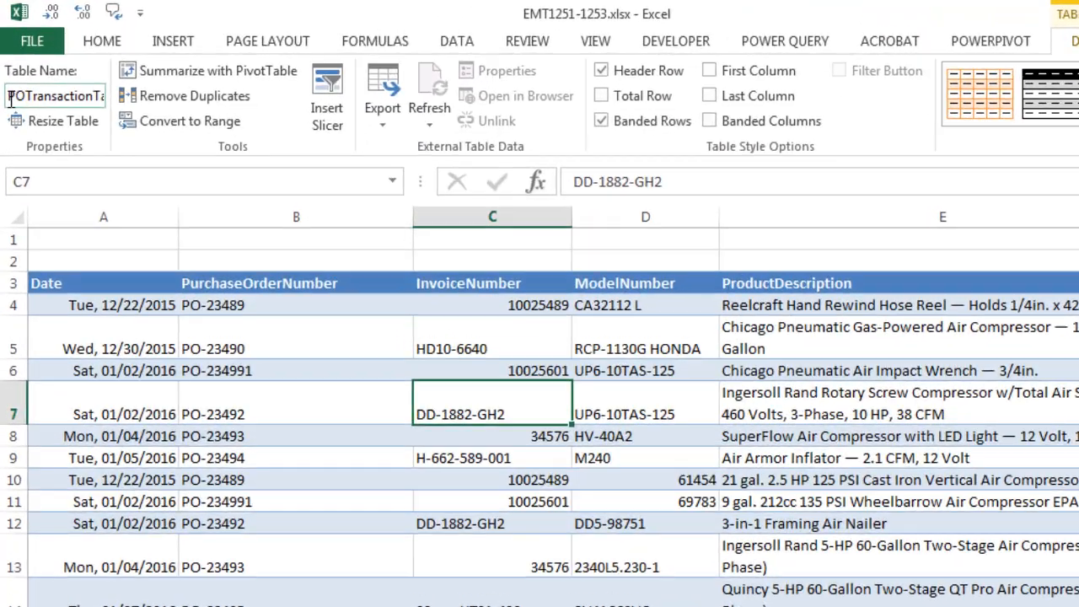
mouse_move(54, 94)
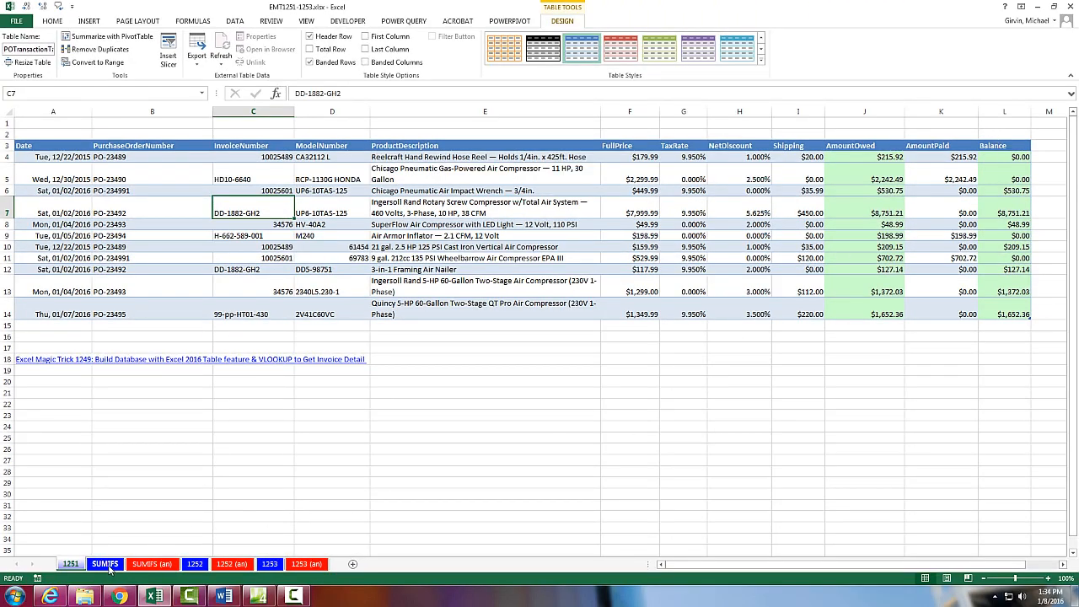
On the SUMIFS sheet, start a =sumif formula in B2.
click(104, 563)
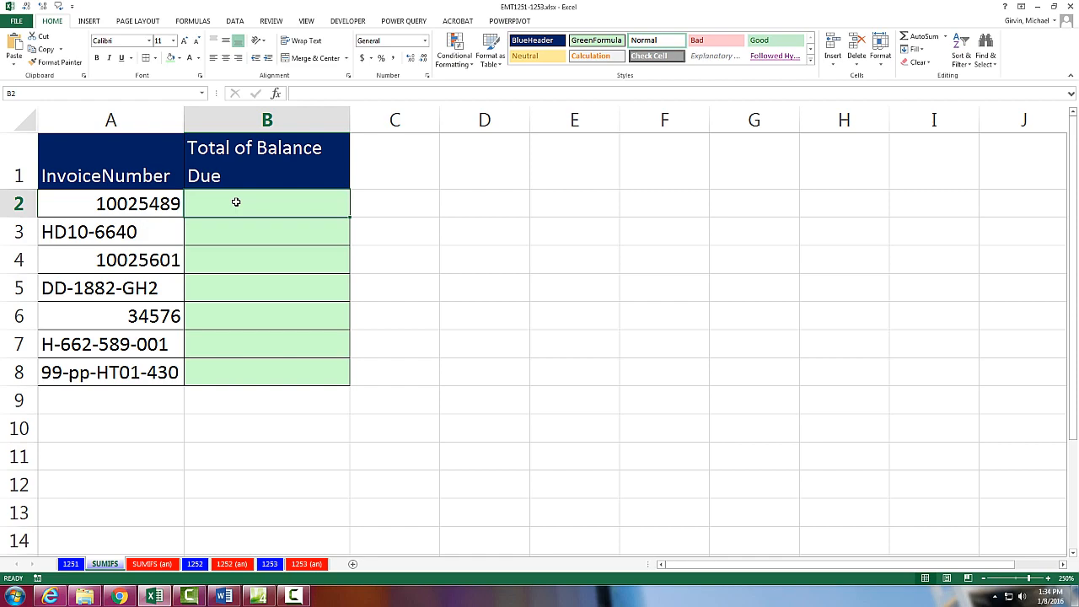
text(=)
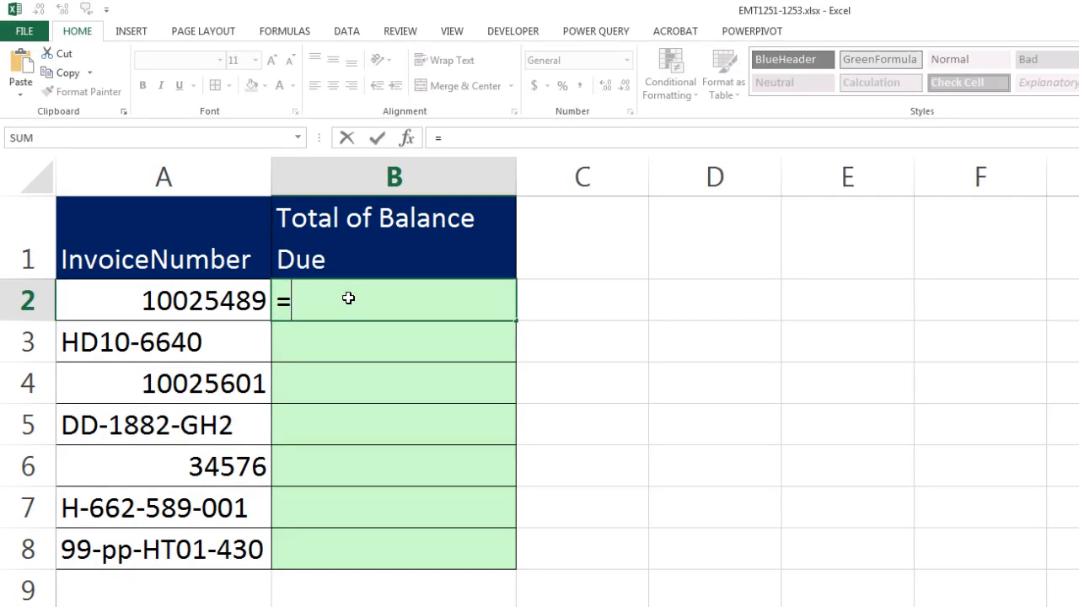
text(sumif)
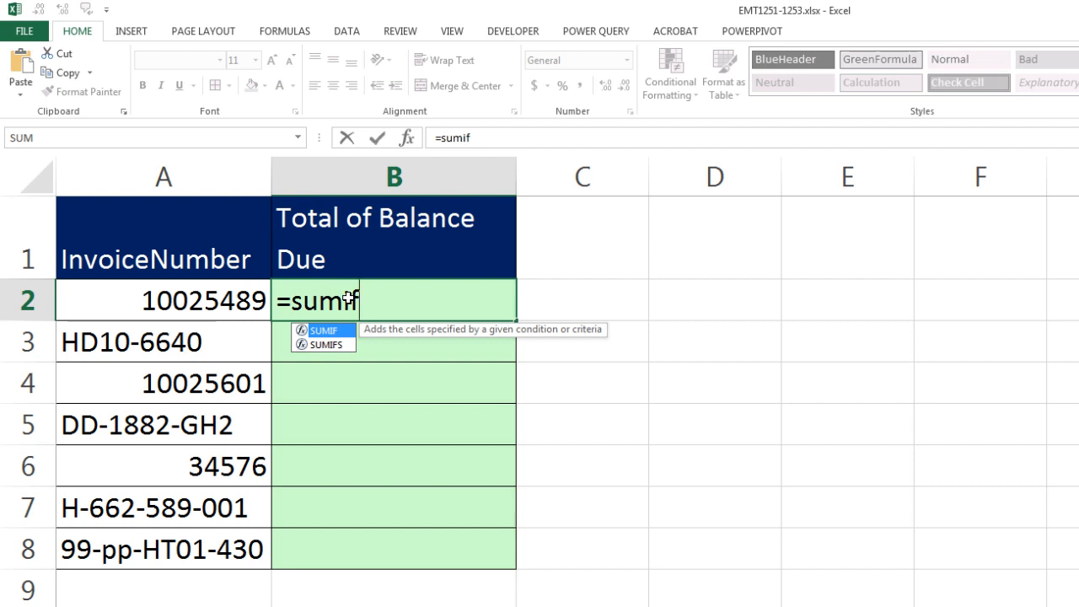
mouse_move(484, 445)
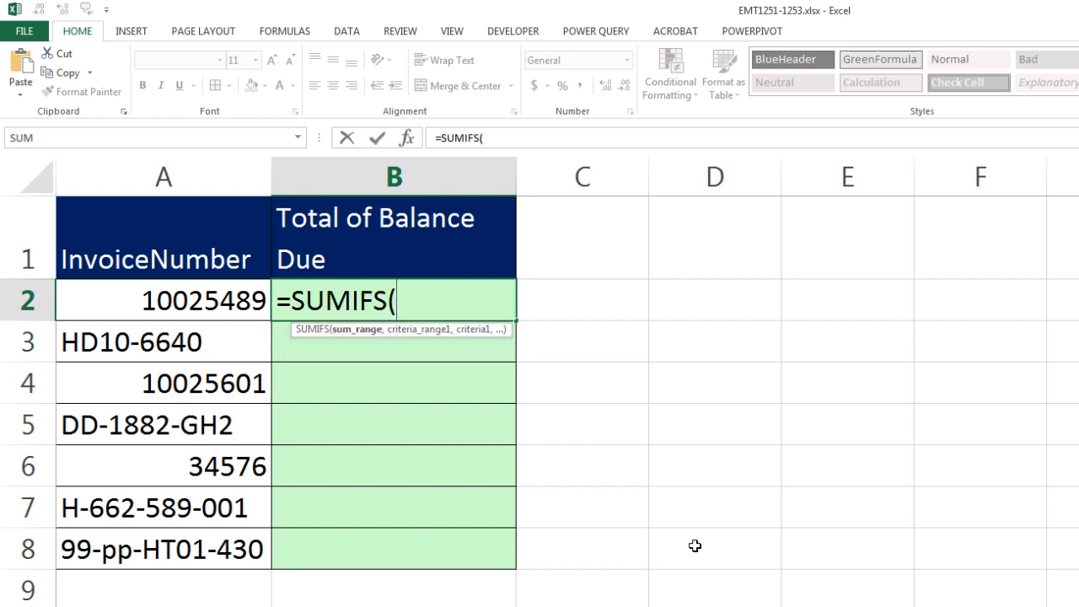
mouse_move(351, 340)
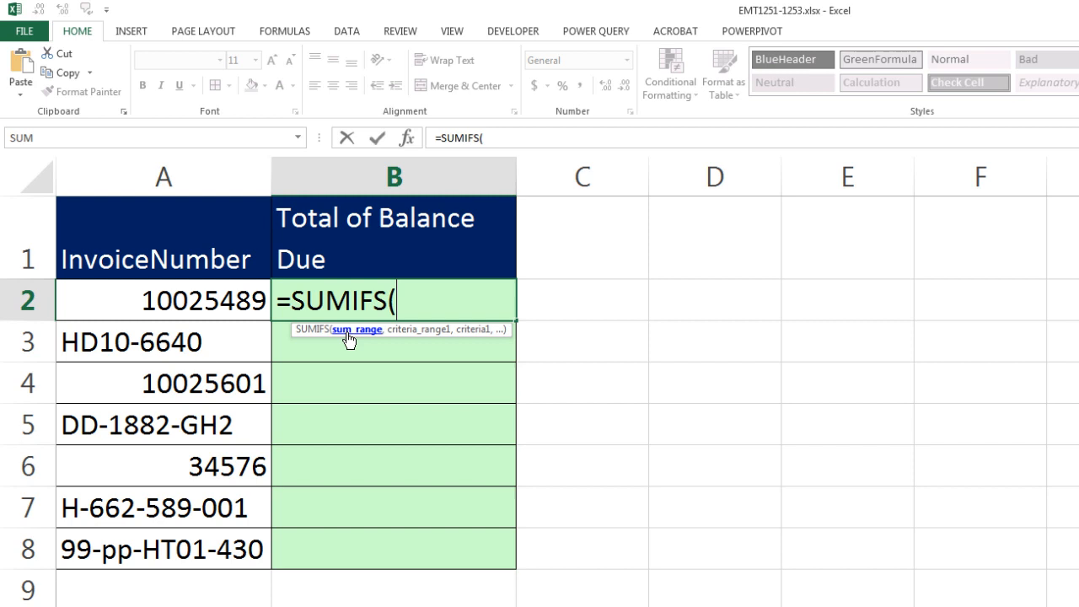
mouse_move(344, 378)
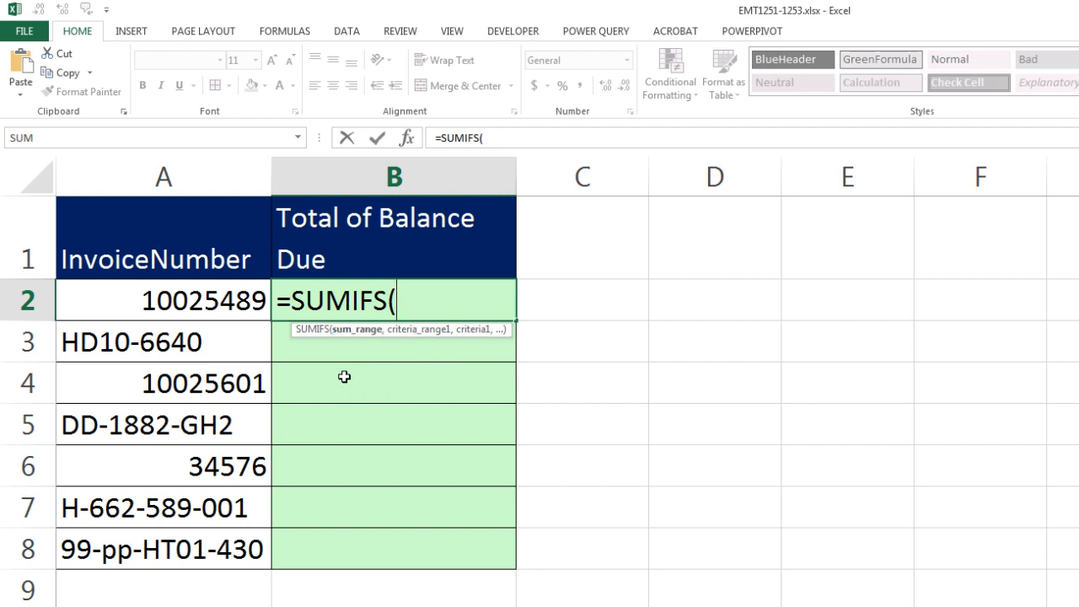
mouse_move(369, 335)
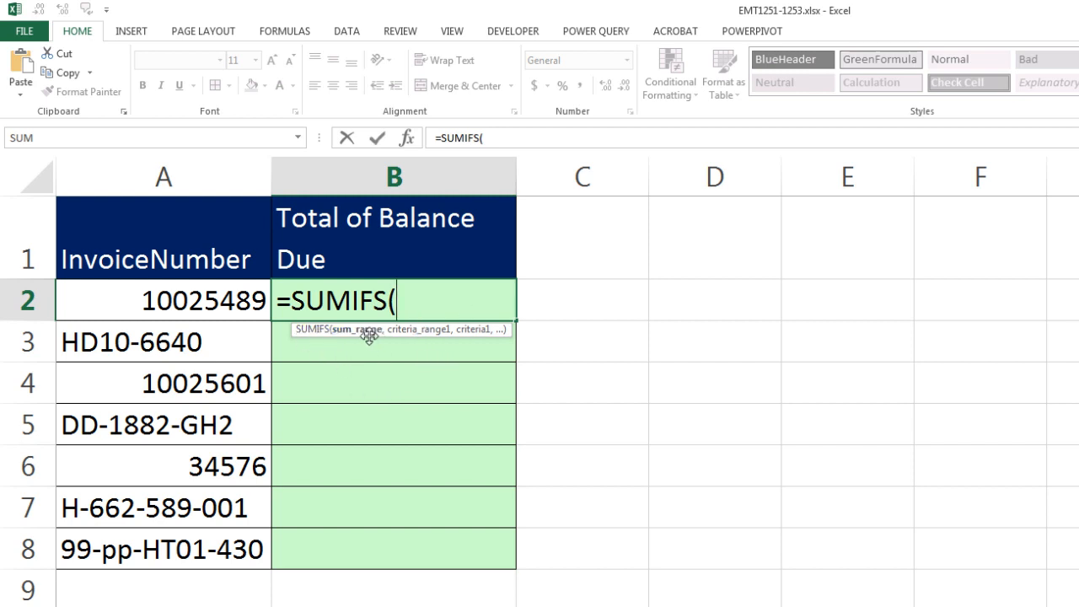
mouse_move(413, 378)
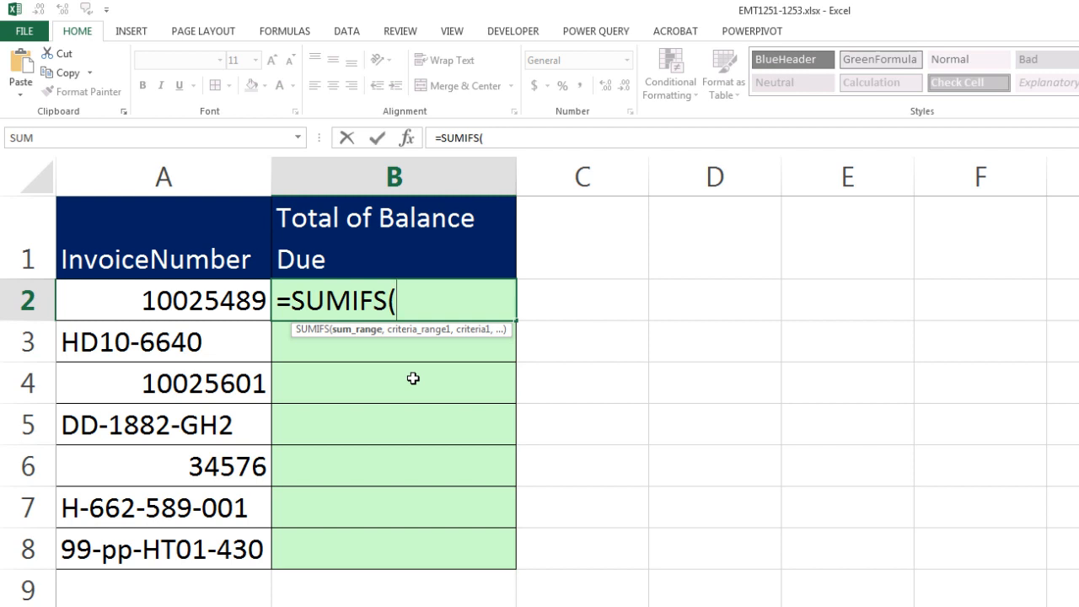
Enter POTransactionTable[Balance] as the SUMIFS sum range.
text(po)
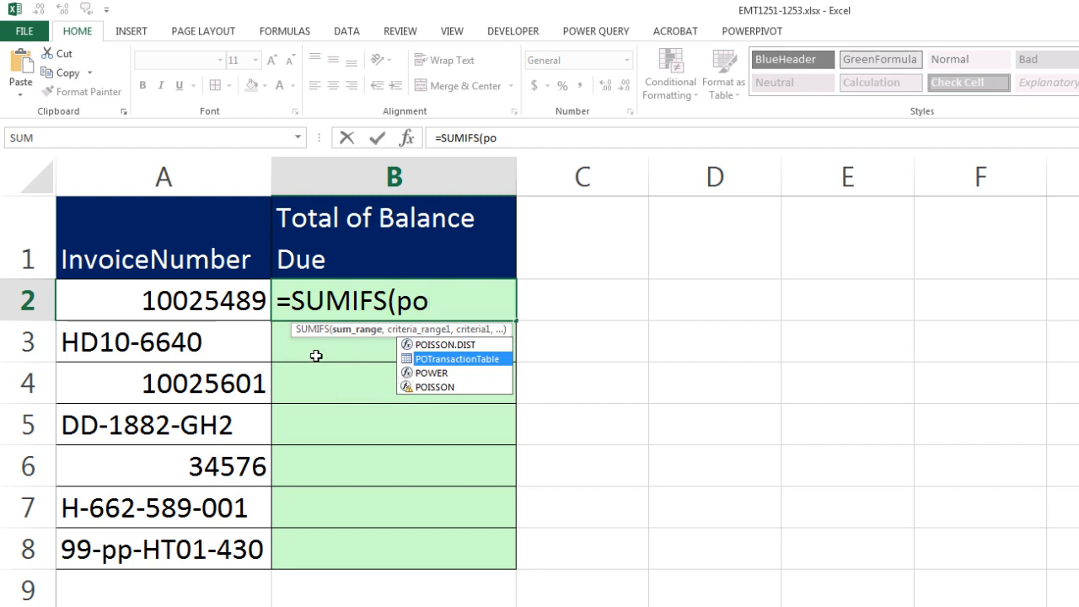
mouse_move(580, 469)
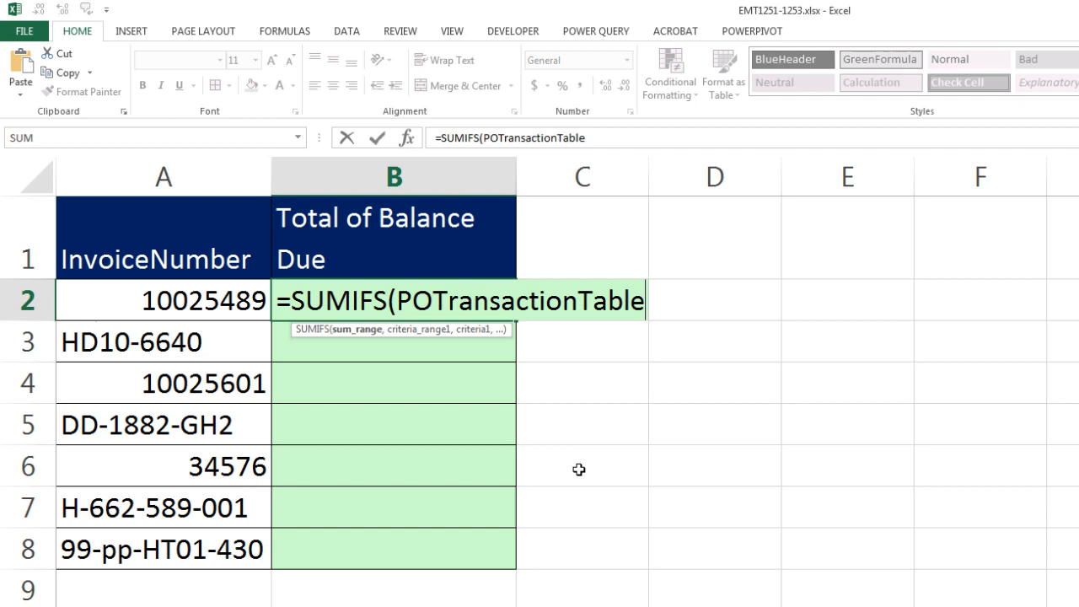
text([Balance)
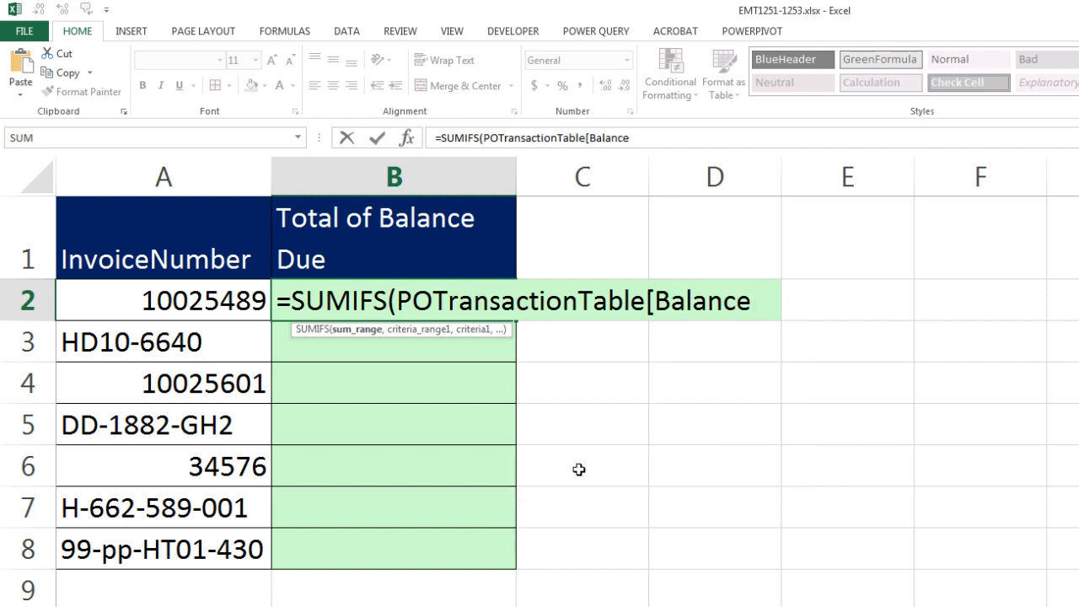
text(])
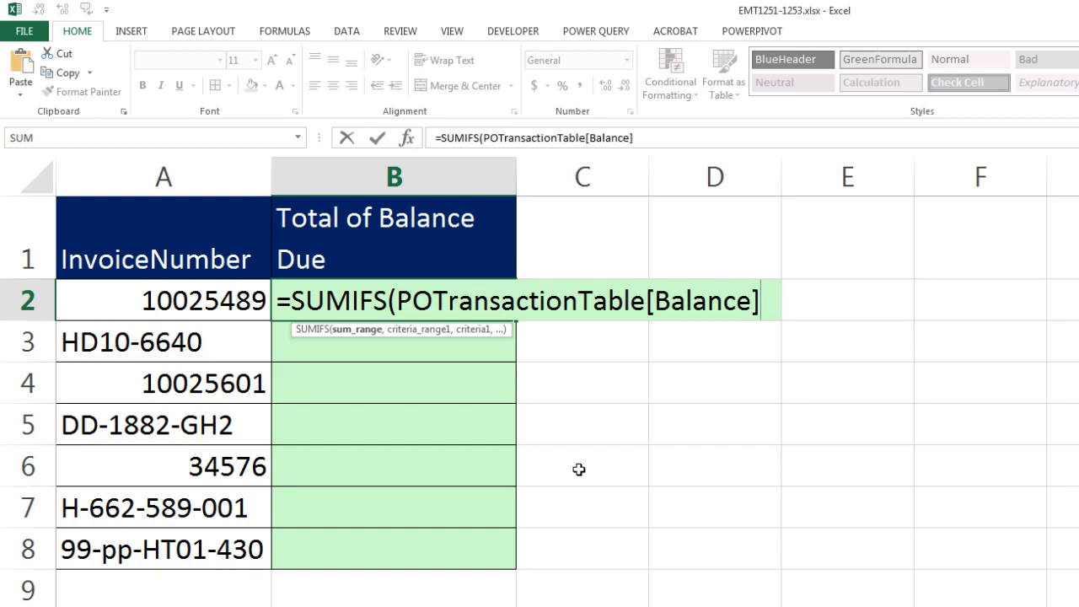
mouse_move(359, 337)
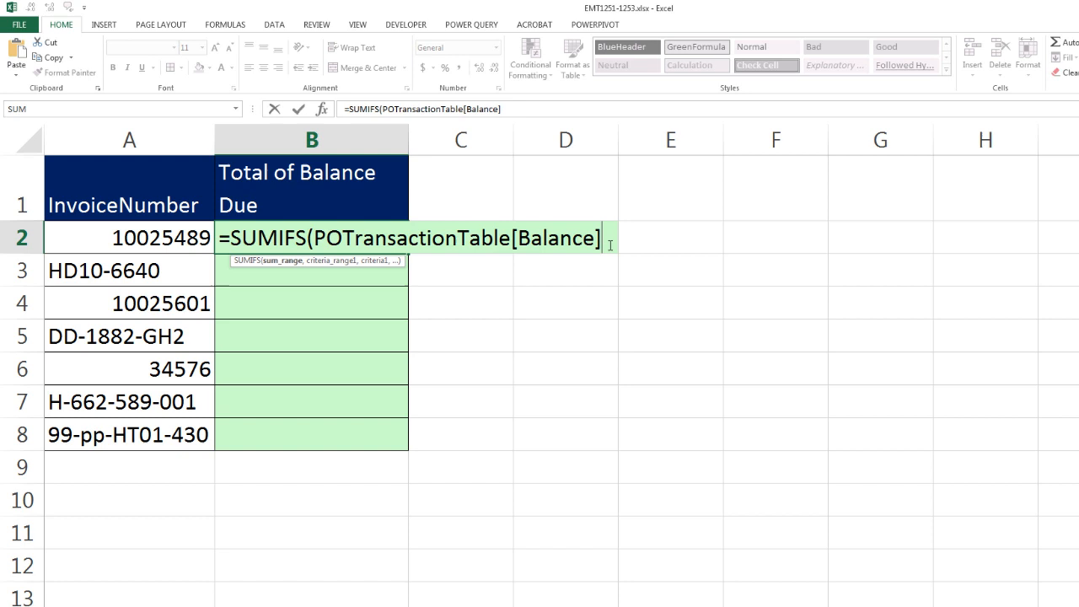
Add POTransactionTable[InvoiceNumber] as criteria range and A2 as criterion, closing the formula.
text(,po)
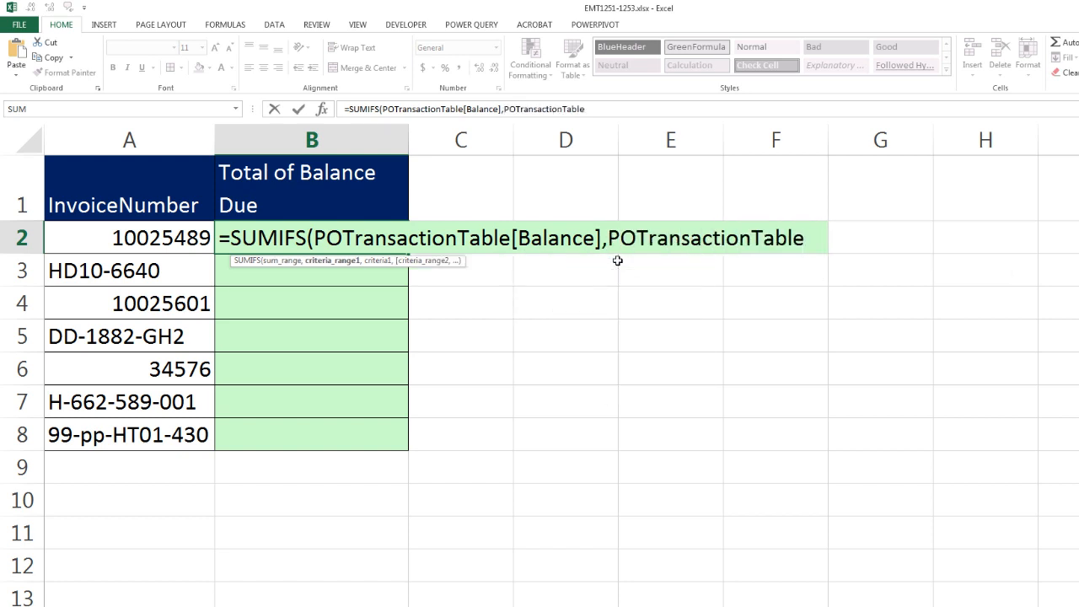
text([)
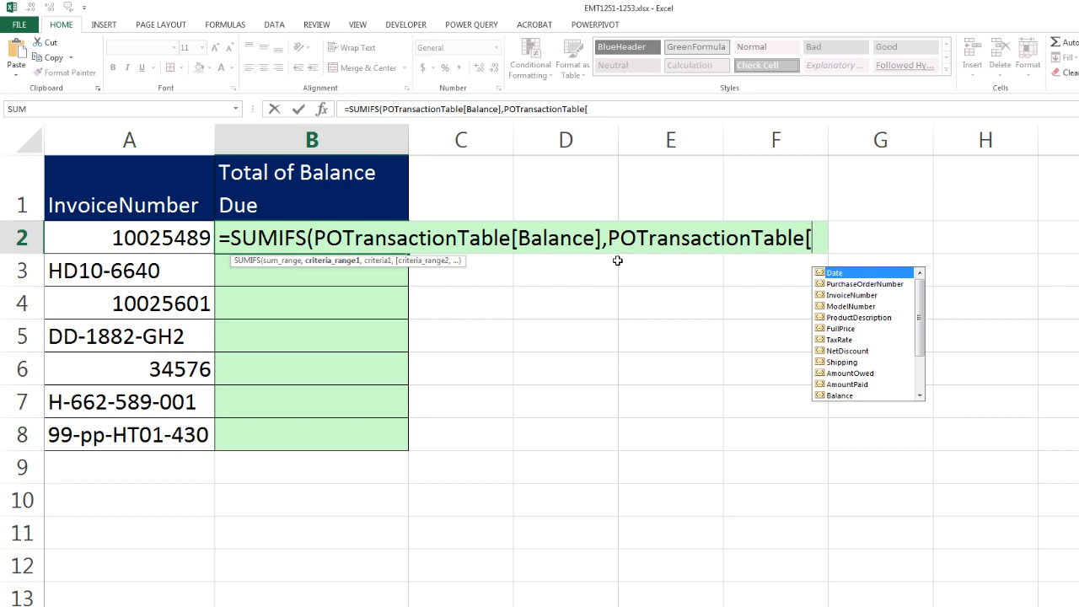
key(Tab)
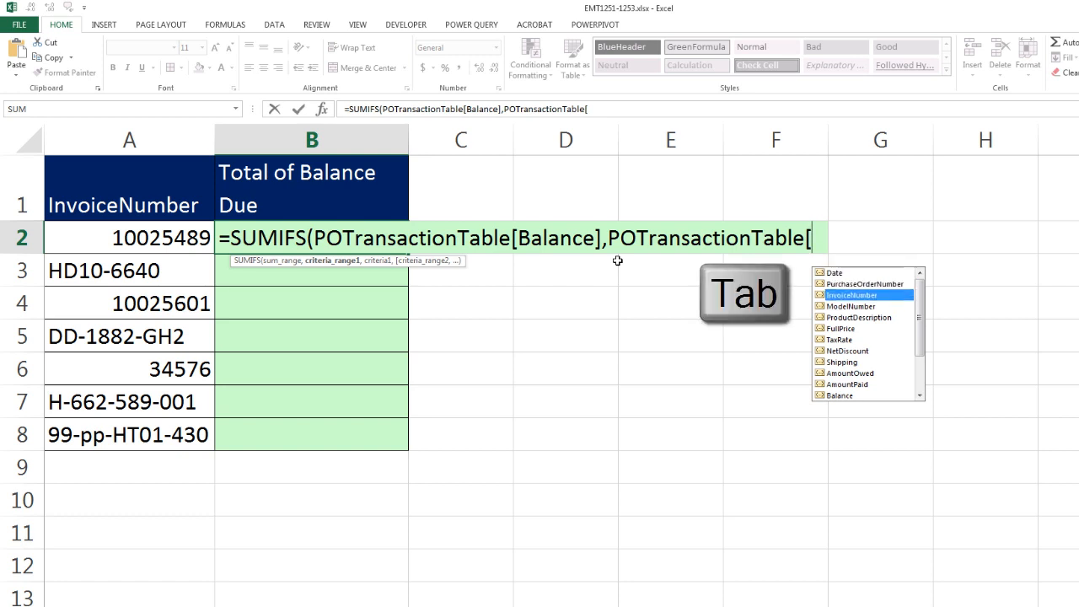
key(tab)
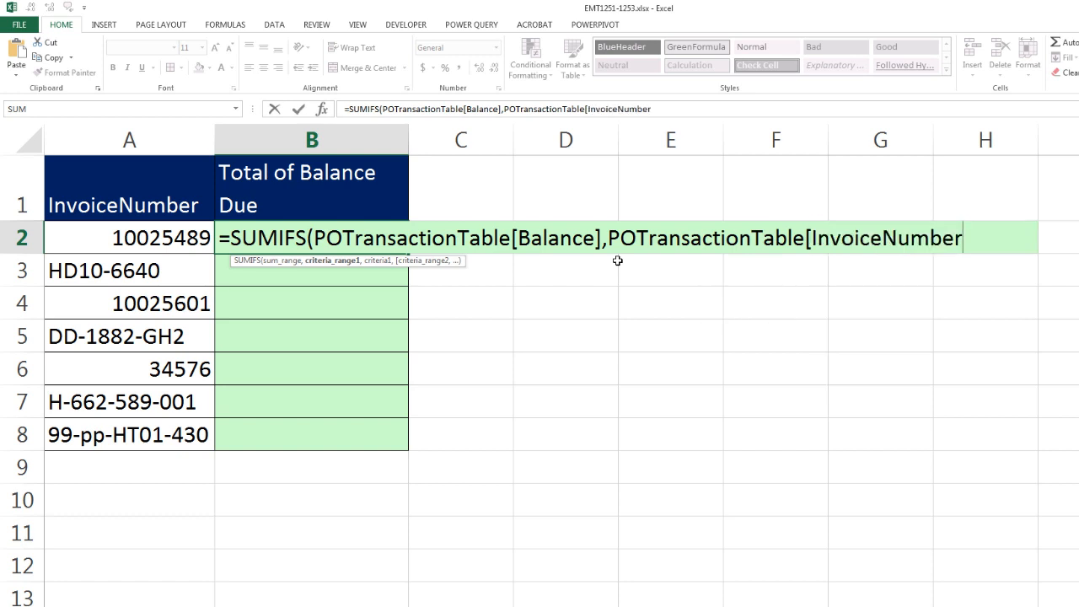
text(])
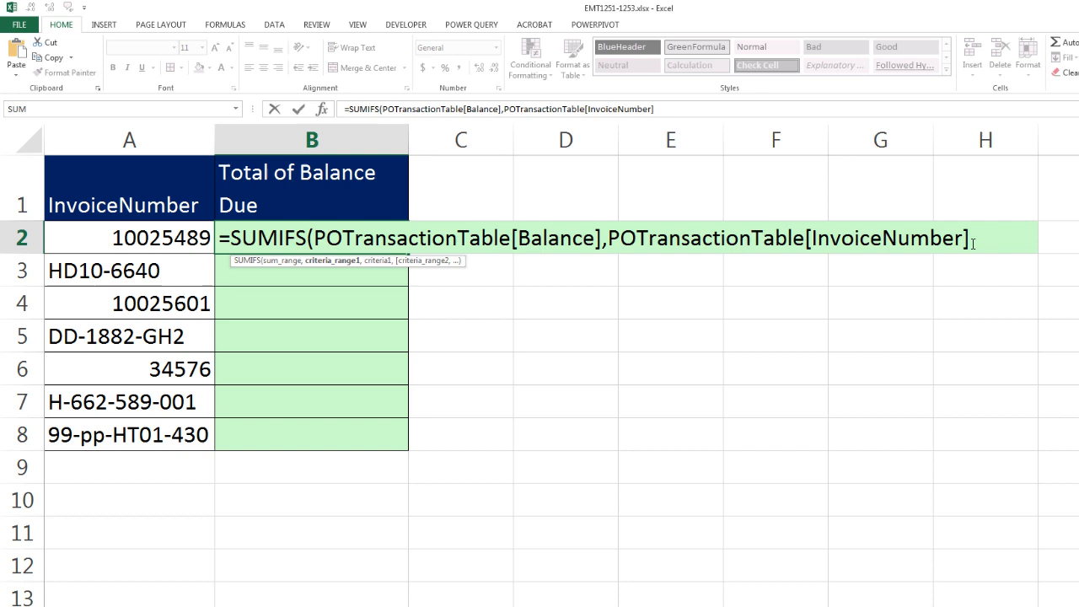
text(,)
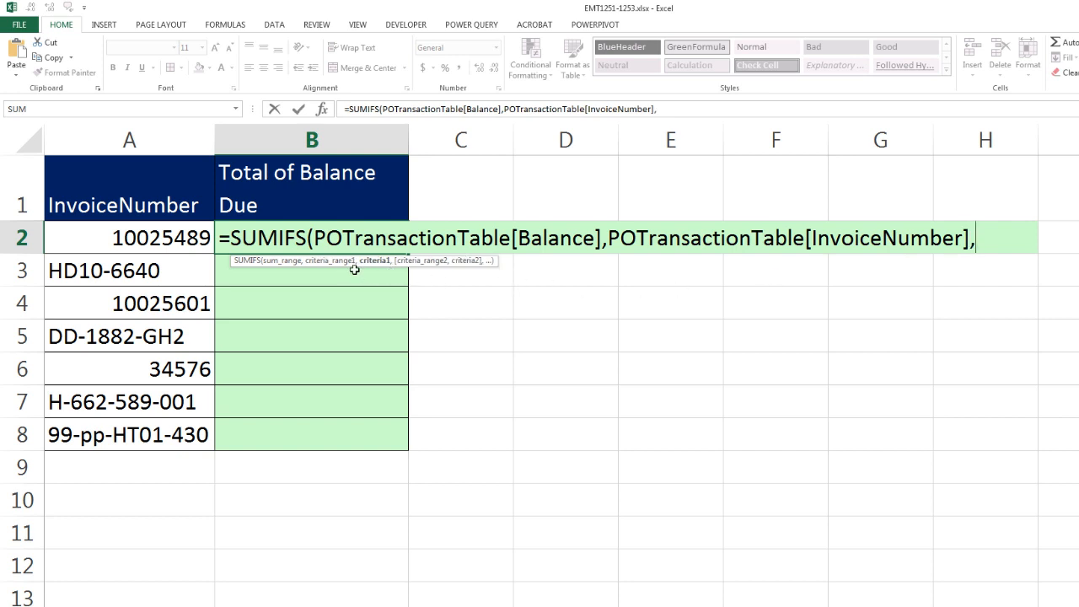
mouse_move(161, 236)
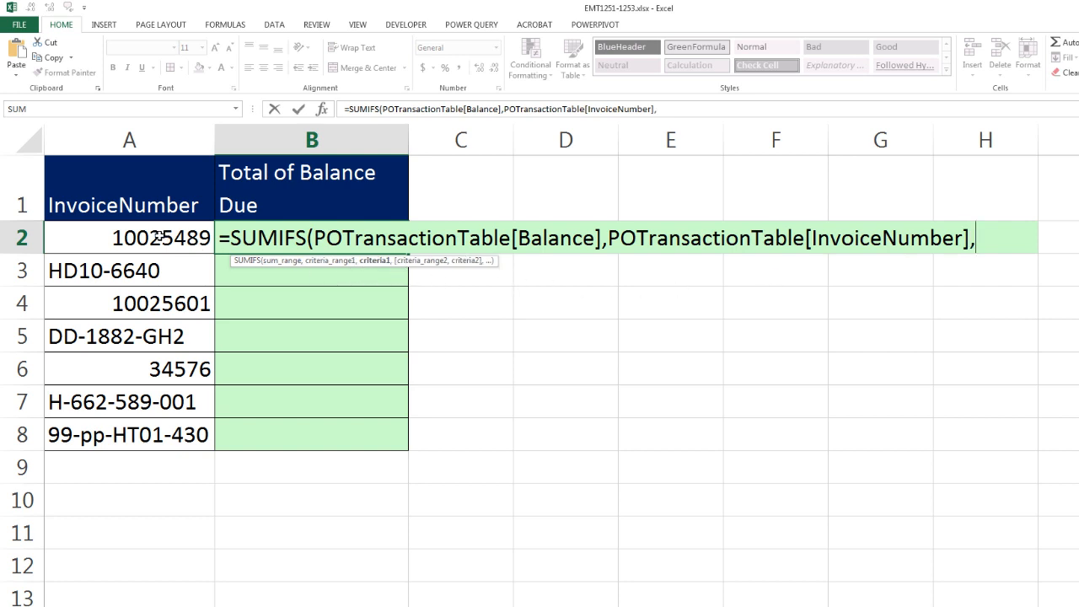
click(128, 236)
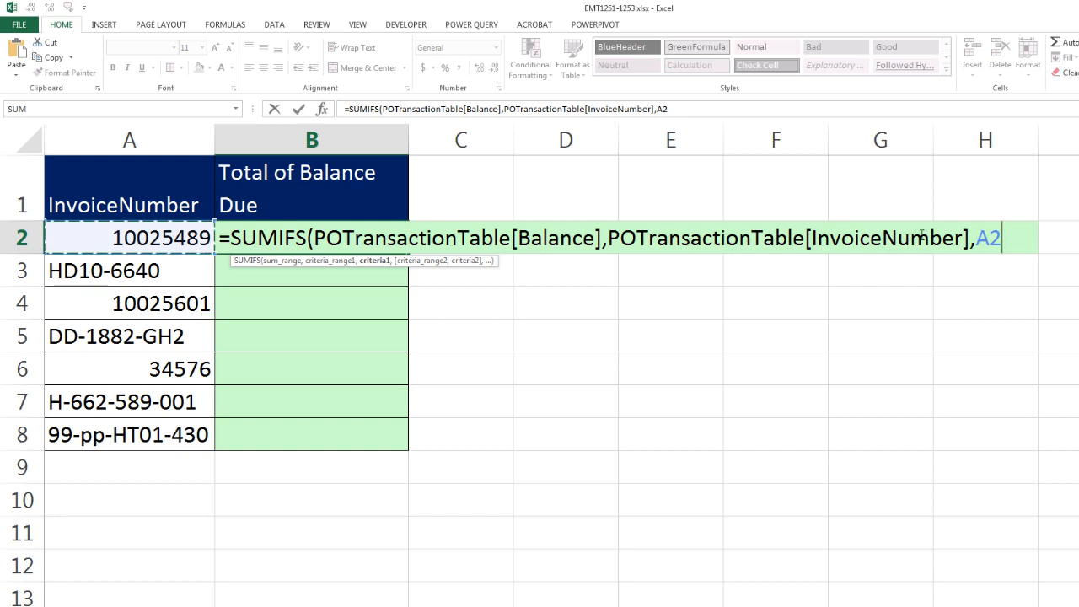
mouse_move(634, 349)
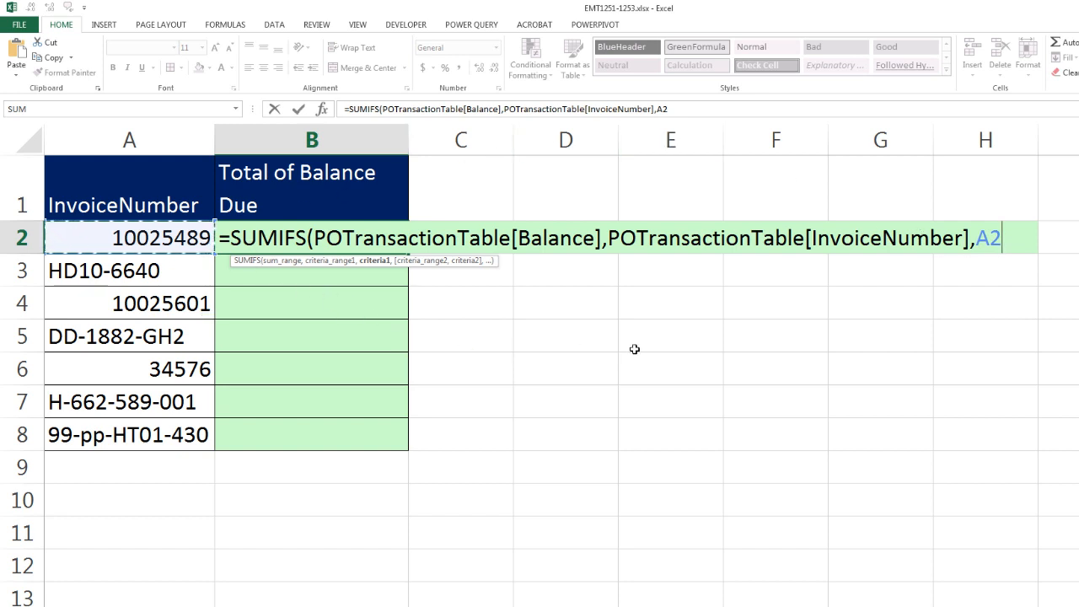
text())
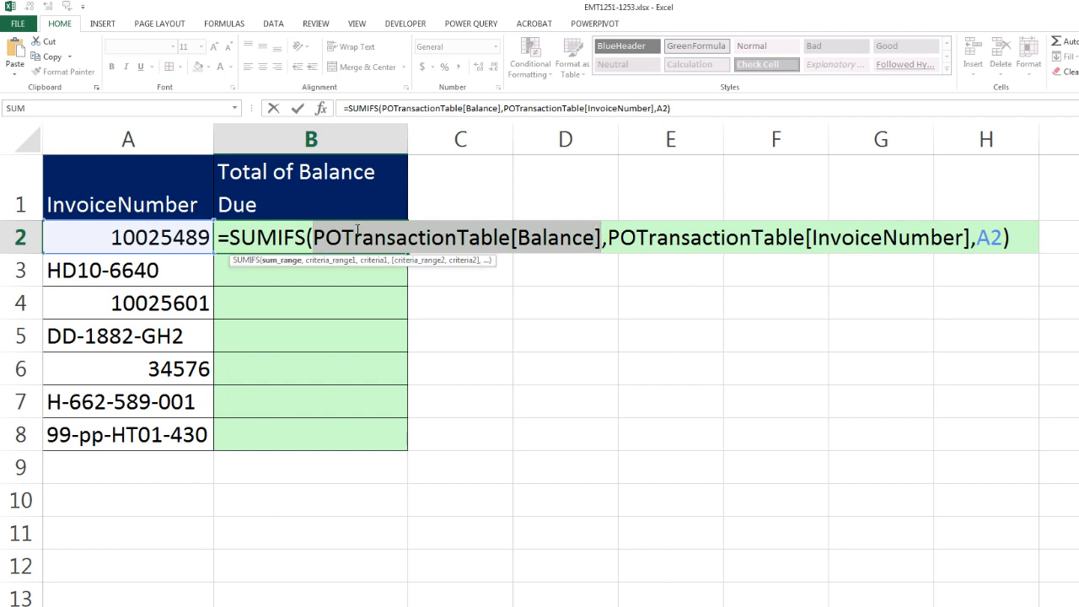
mouse_move(502, 228)
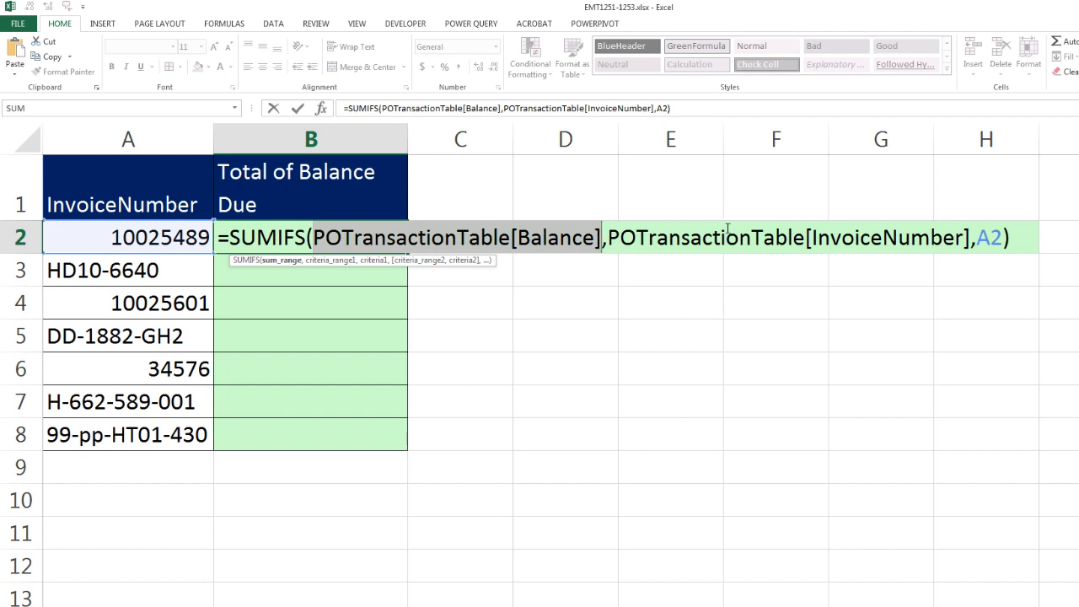
mouse_move(563, 230)
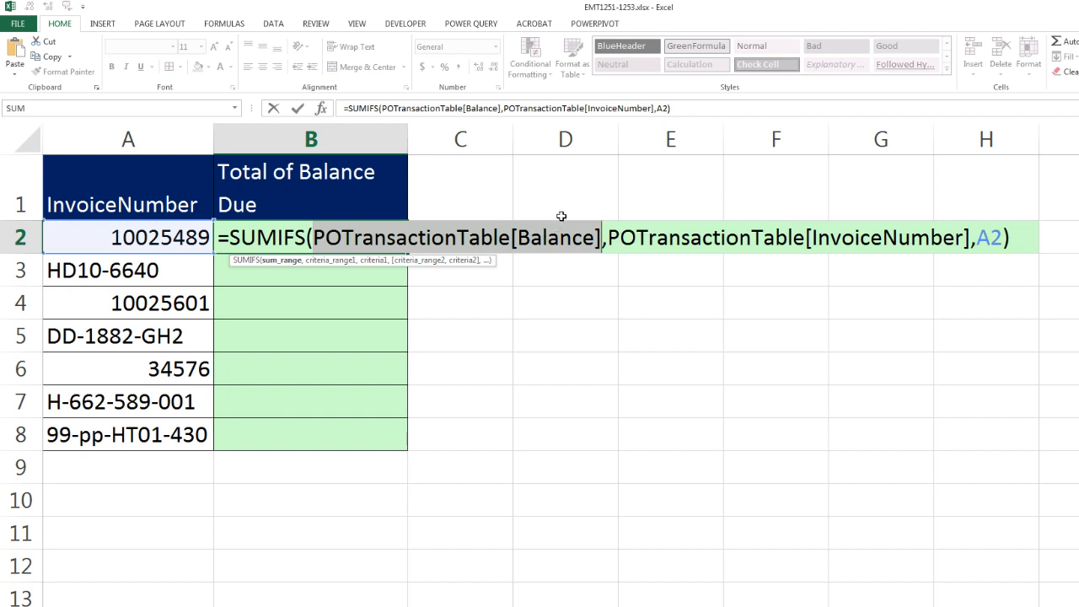
mouse_move(867, 202)
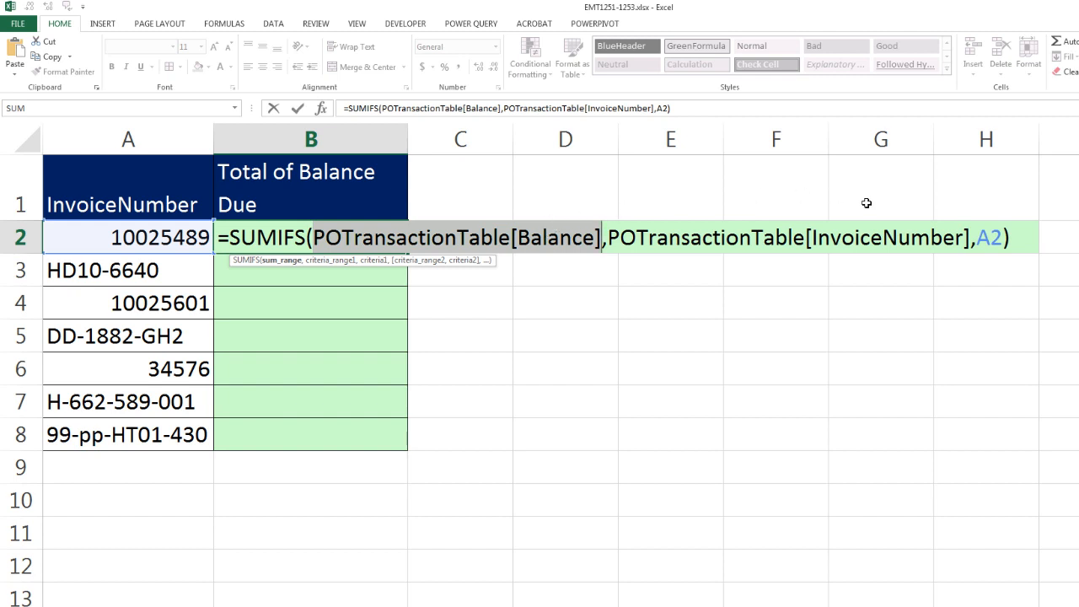
mouse_move(891, 220)
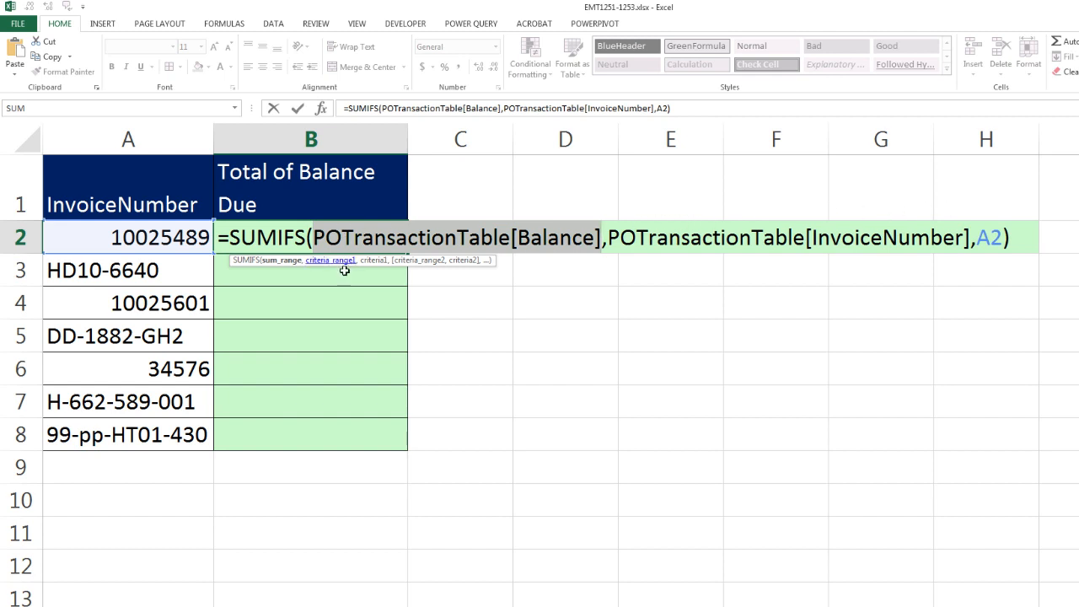
mouse_move(428, 375)
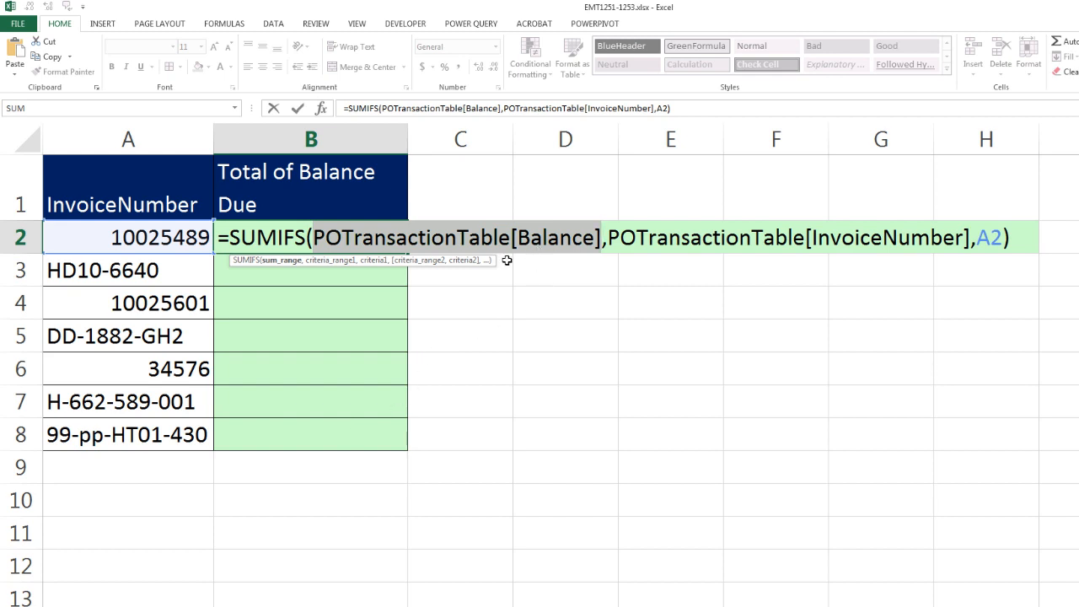
mouse_move(391, 172)
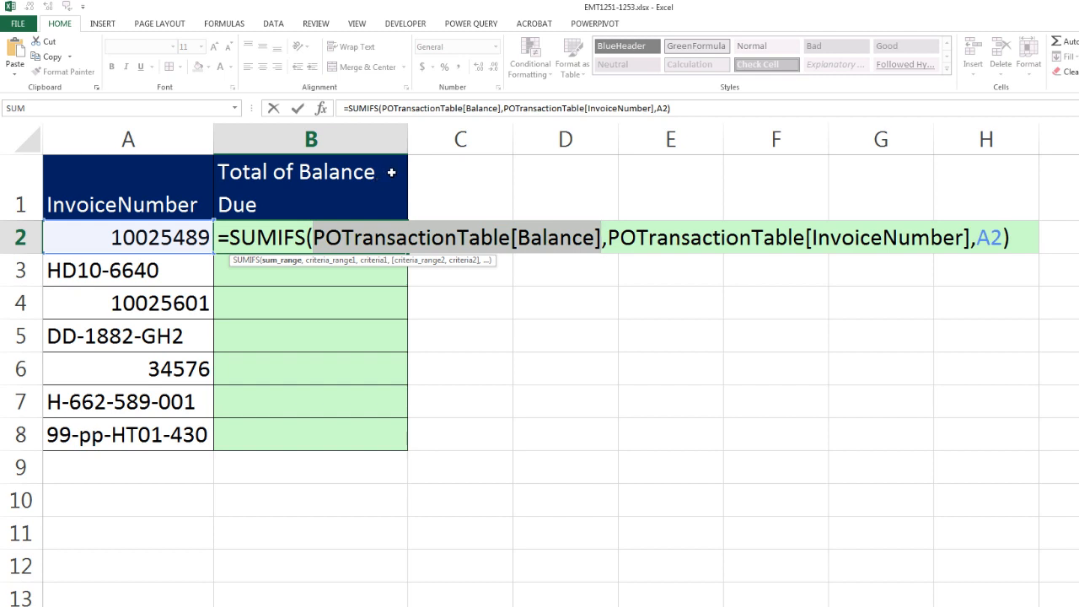
mouse_move(462, 177)
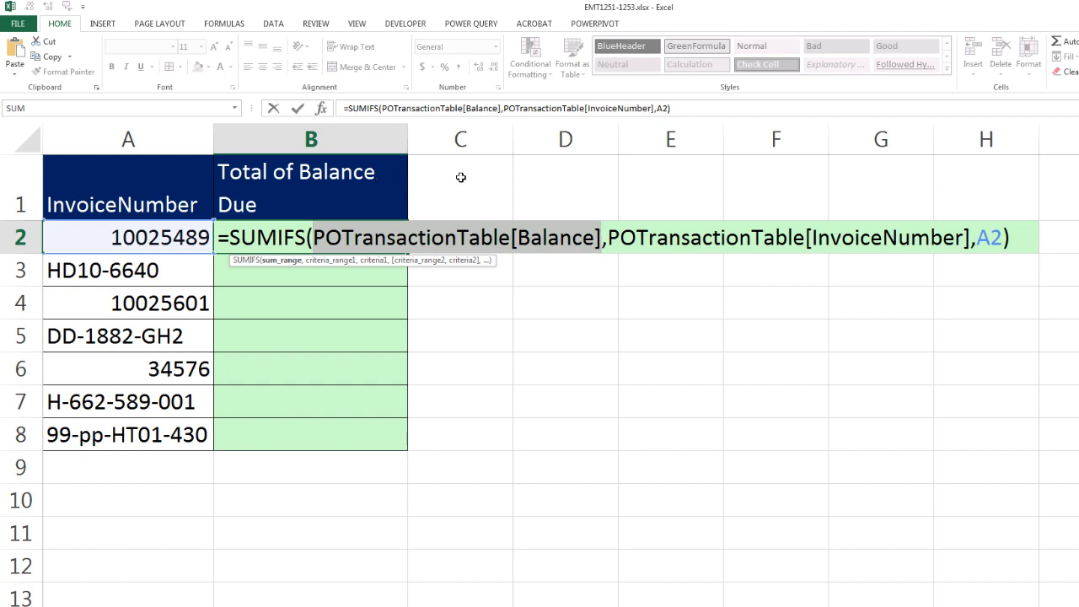
mouse_move(449, 226)
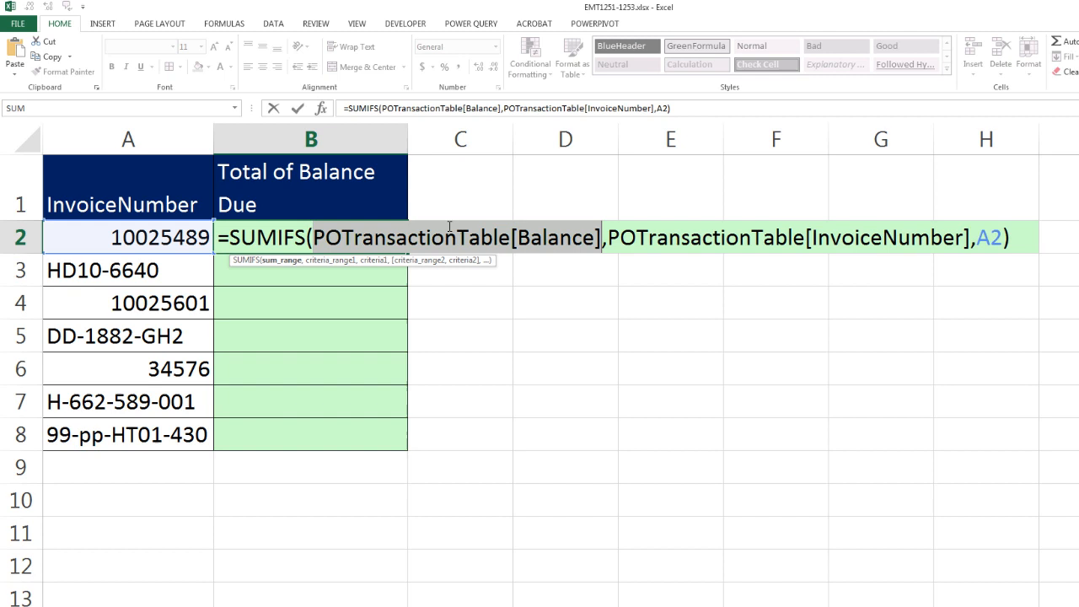
mouse_move(367, 232)
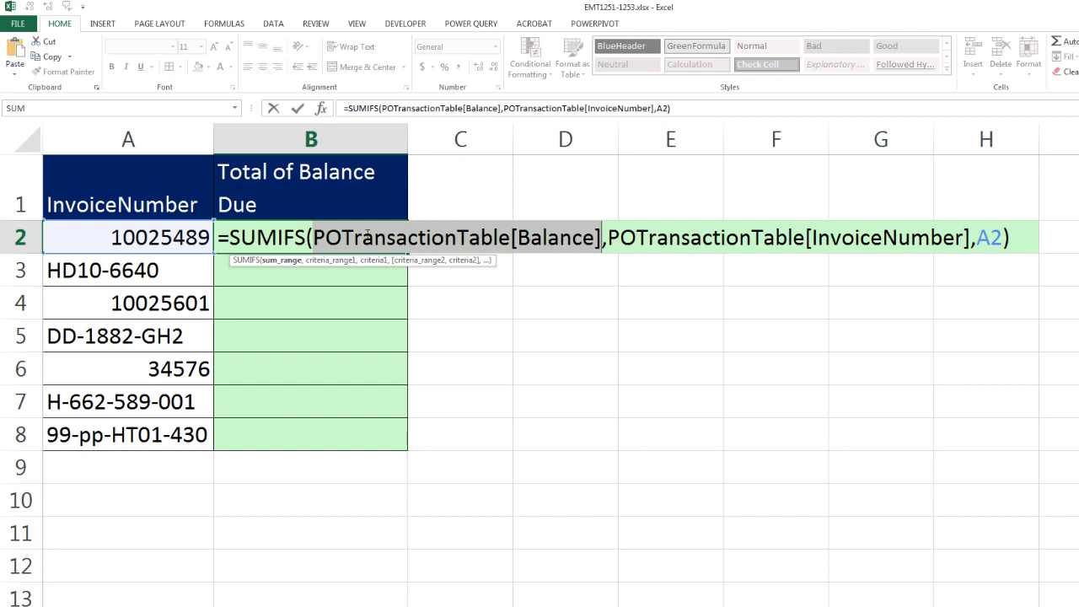
mouse_move(556, 229)
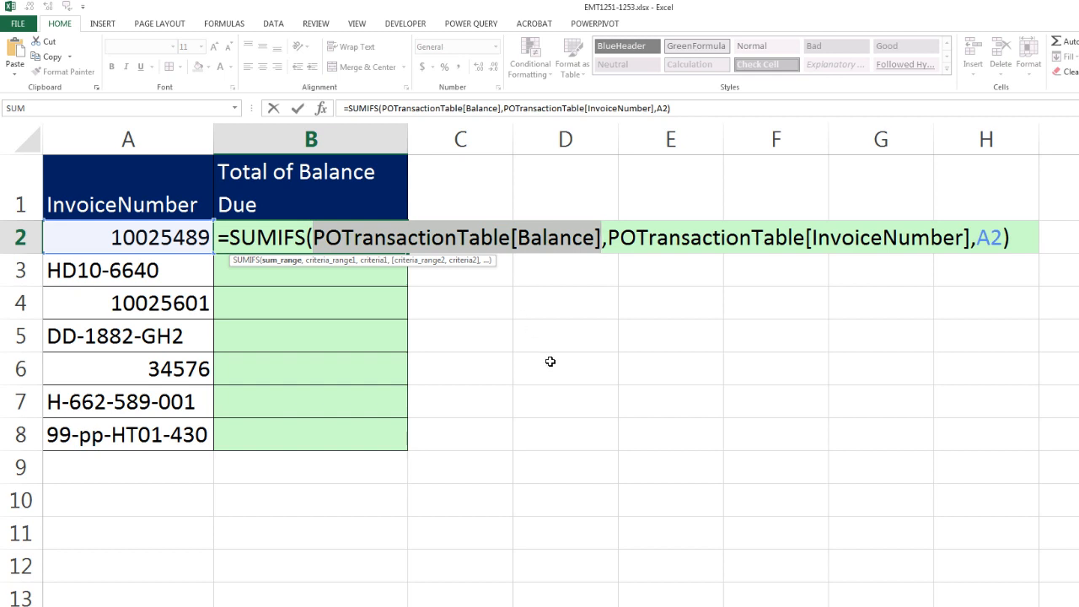
Commit the SUMIFS invoice-total formula to B2:B8.
key(Return)
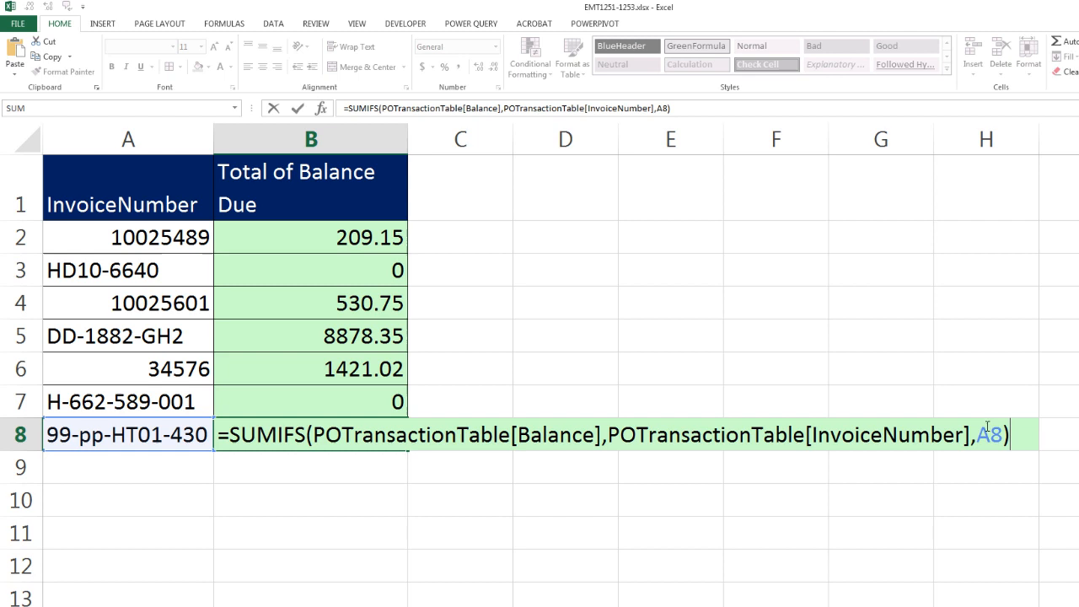
mouse_move(344, 323)
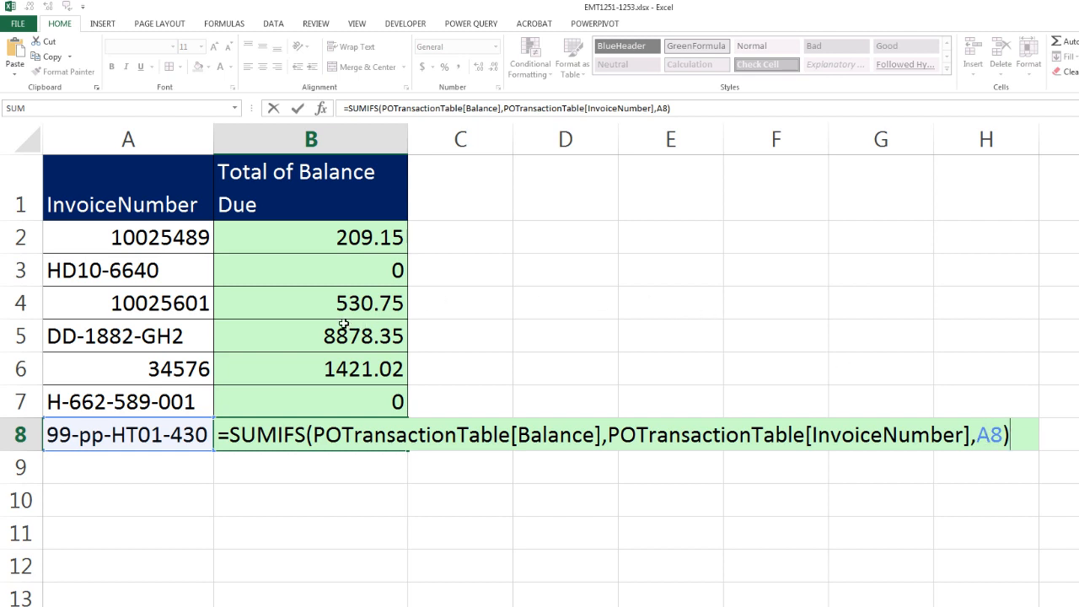
mouse_move(221, 389)
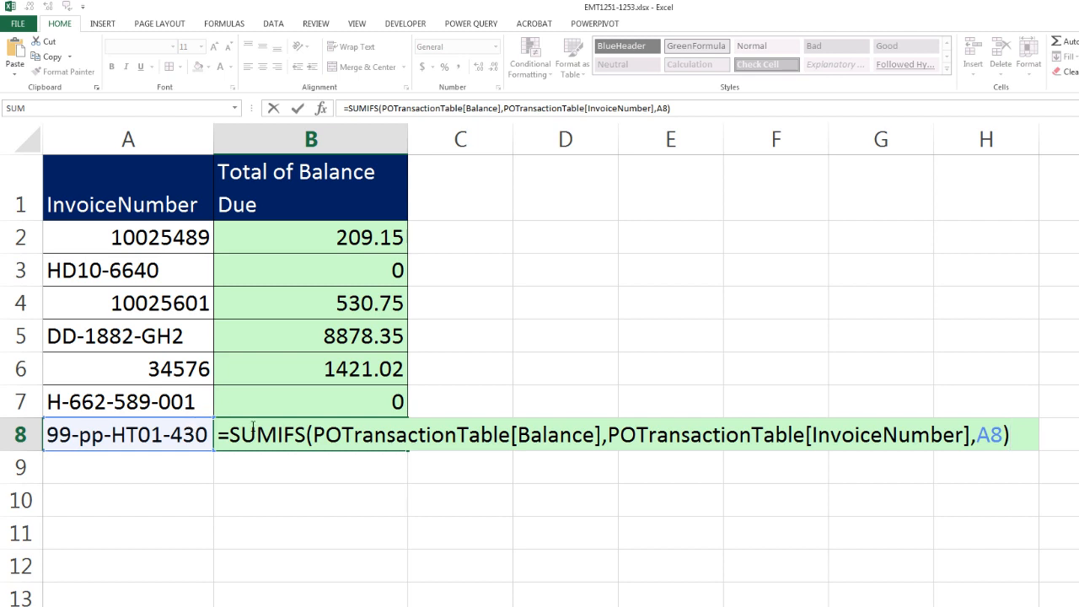
Leave the B8 formula unchanged and select C8 for a new formula.
key(Return)
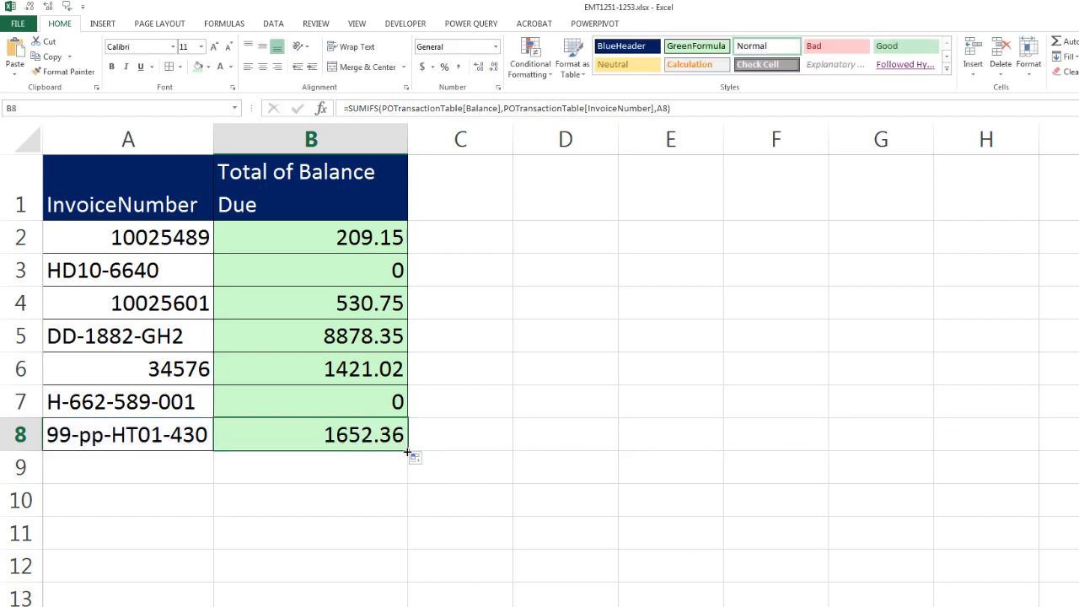
click(459, 435)
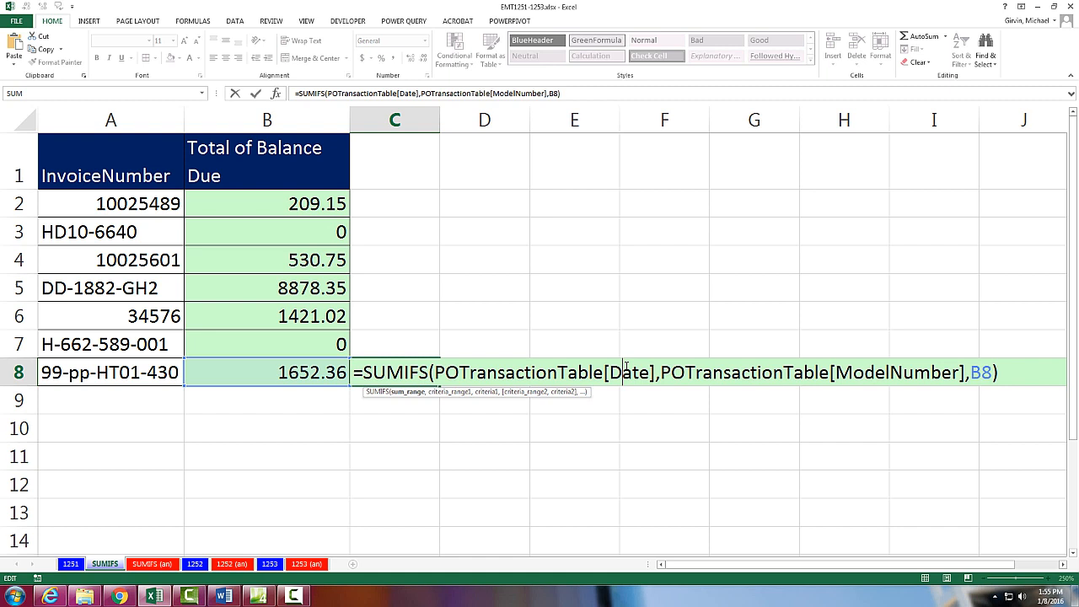
mouse_move(621, 323)
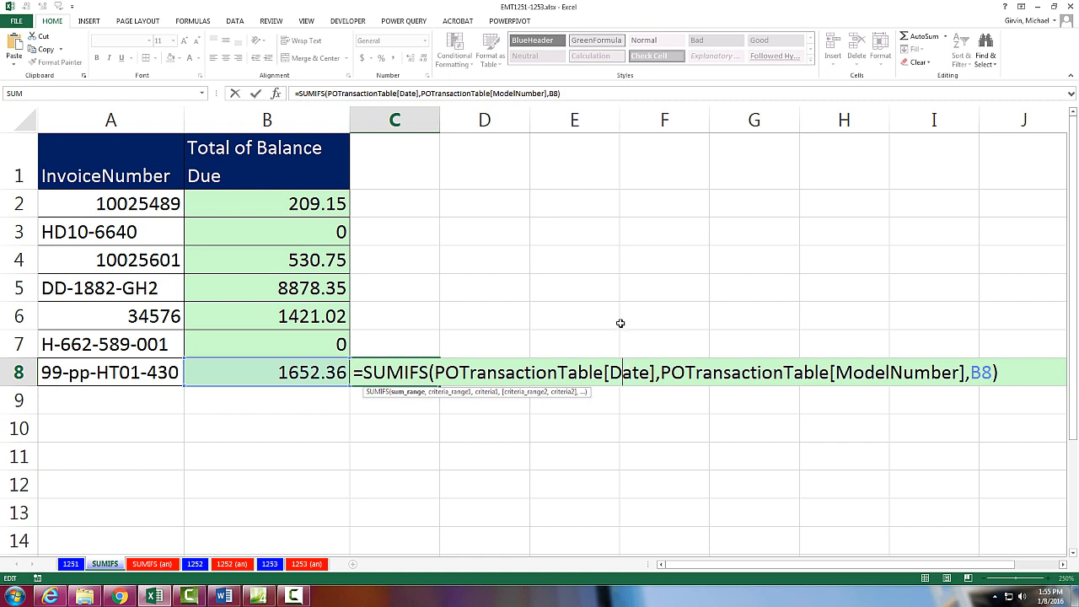
mouse_move(856, 358)
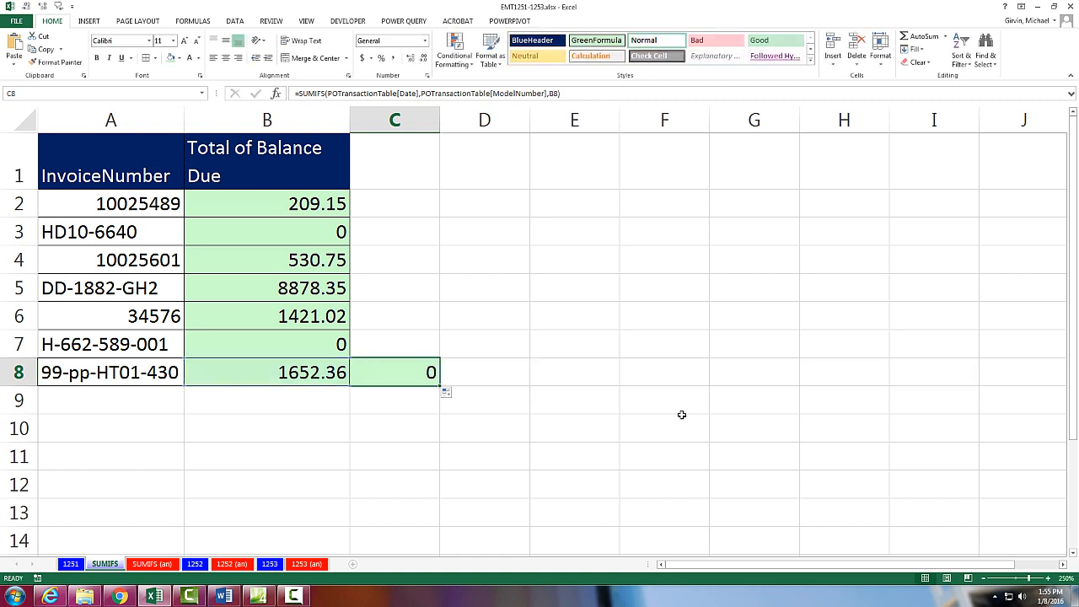
Delete the trial Date/ModelNumber SUMIFS formula from C8.
key(Delete)
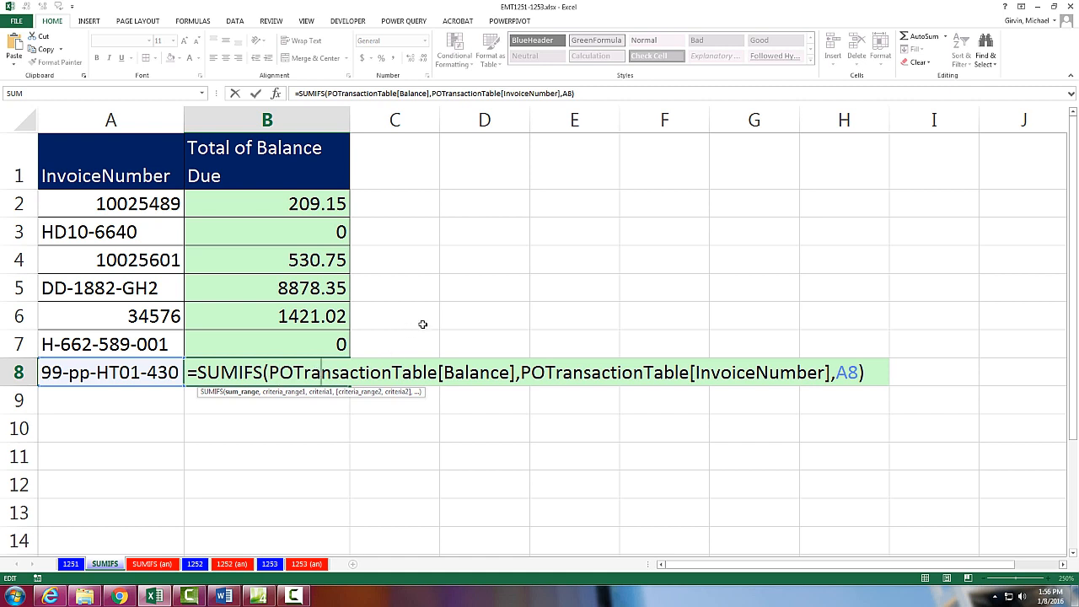
mouse_move(594, 319)
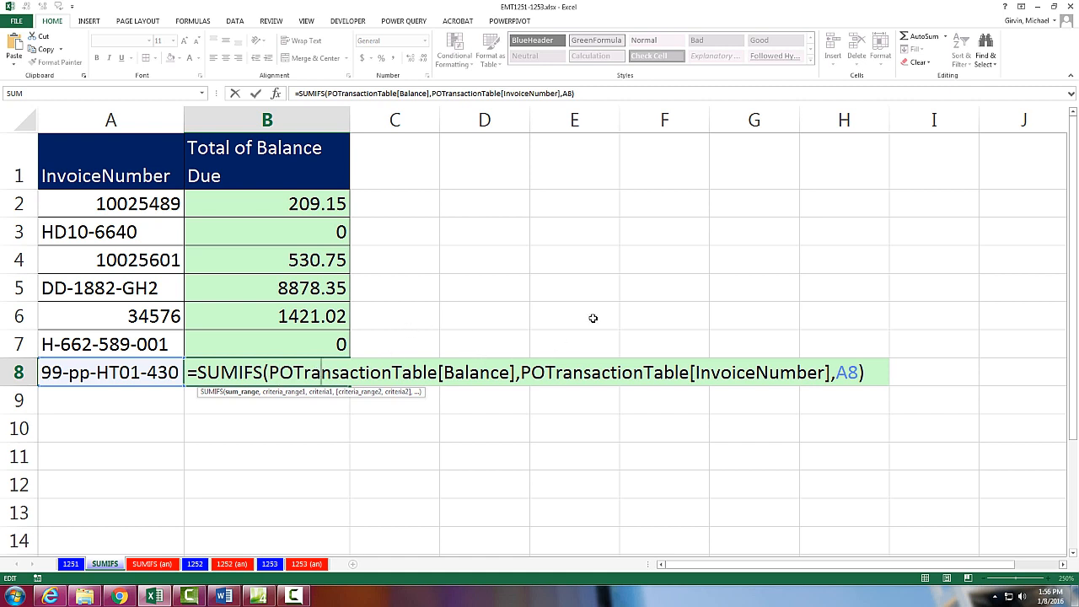
mouse_move(858, 476)
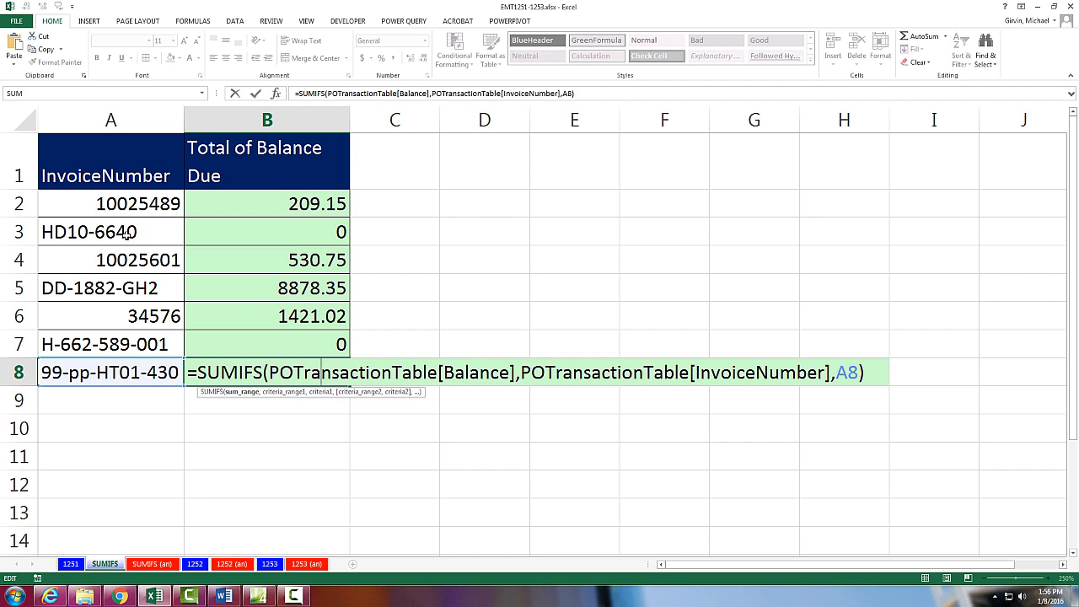
mouse_move(253, 202)
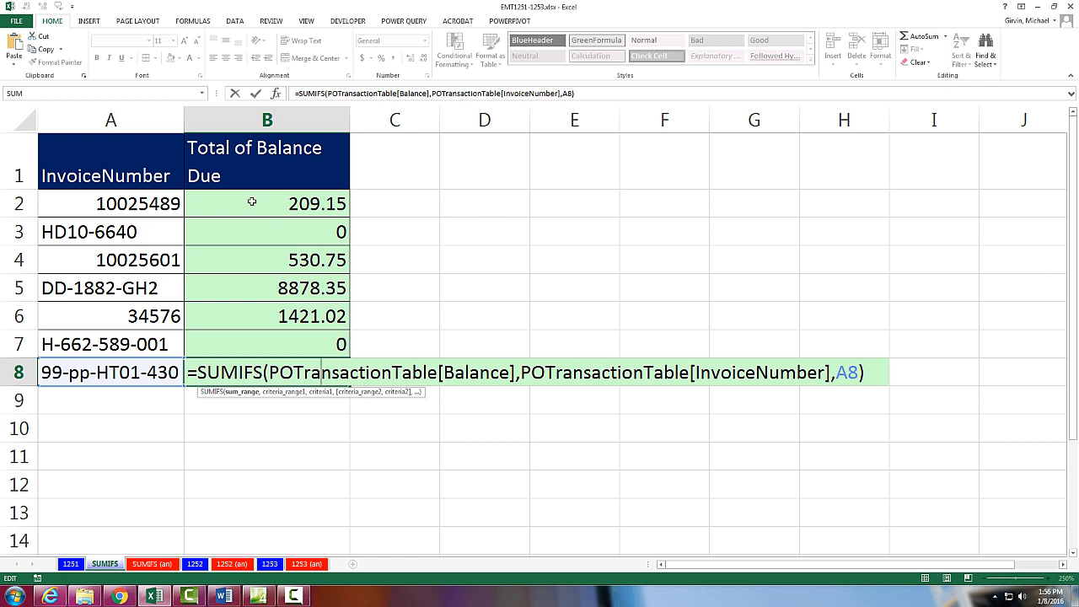
mouse_move(364, 317)
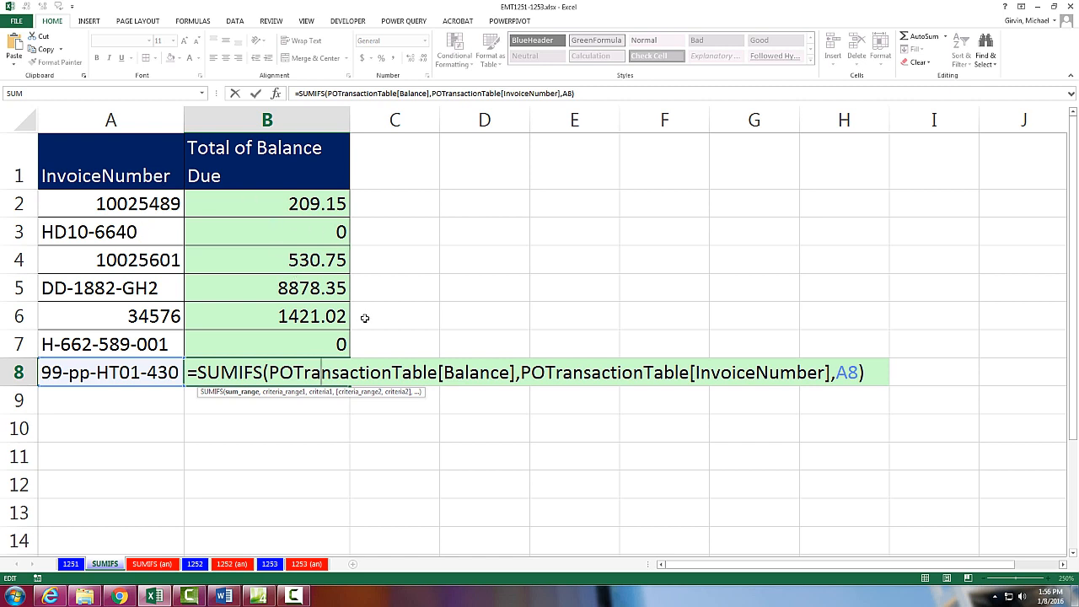